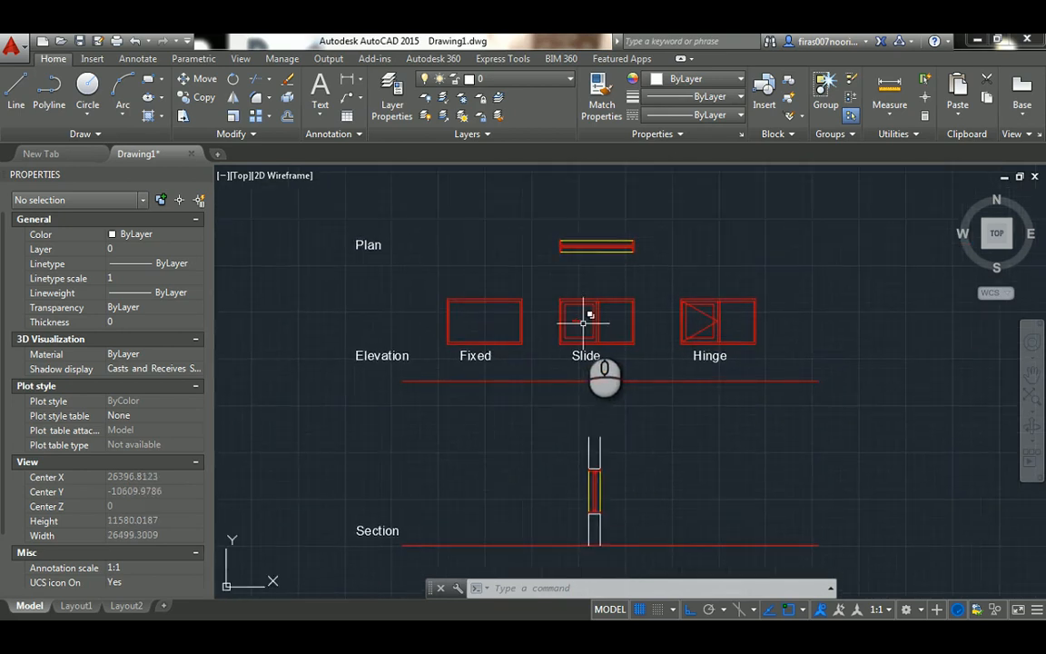
mouse_move(511, 334)
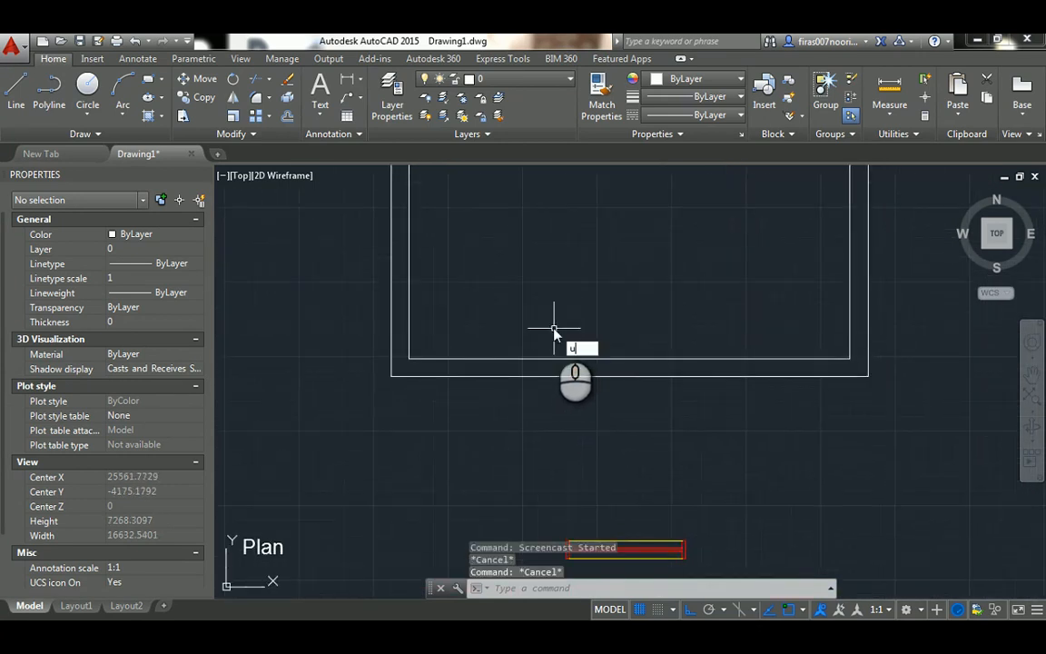
Enable Endpoint, Midpoint, Quadrant, Intersection and Perpendicular object snaps via the OS settings.
type("UNITS")
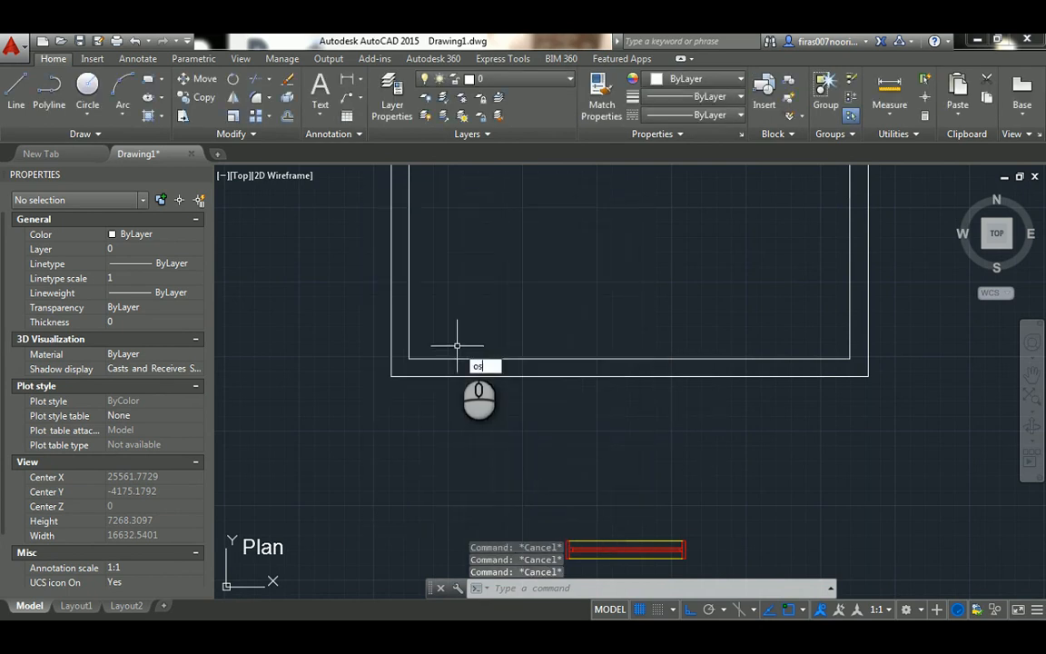
type("s")
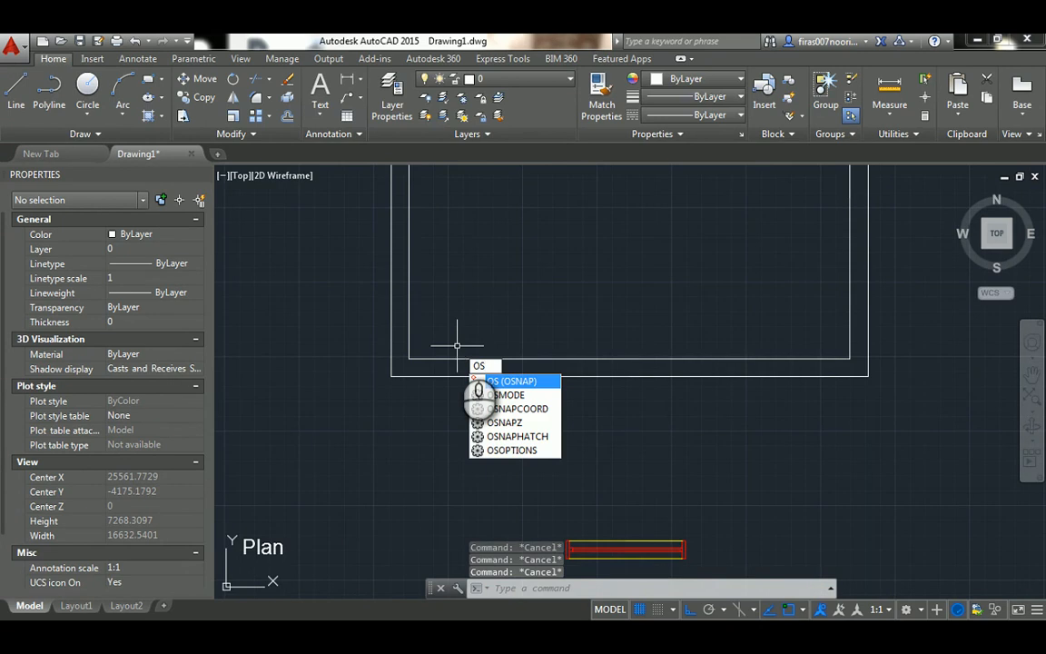
left_click(508, 380)
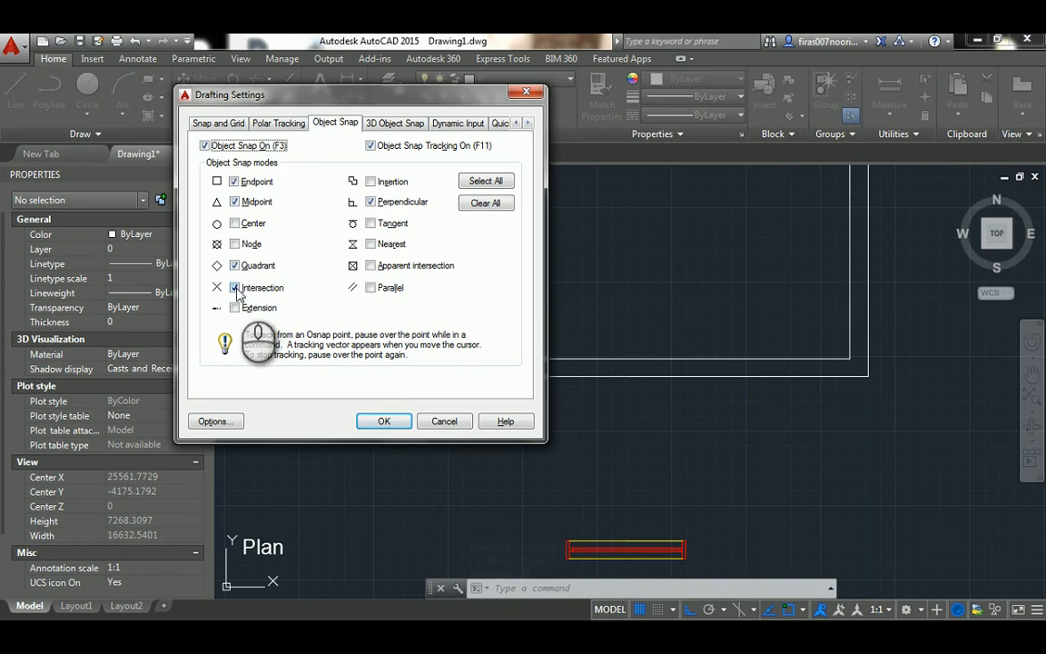
mouse_move(241, 201)
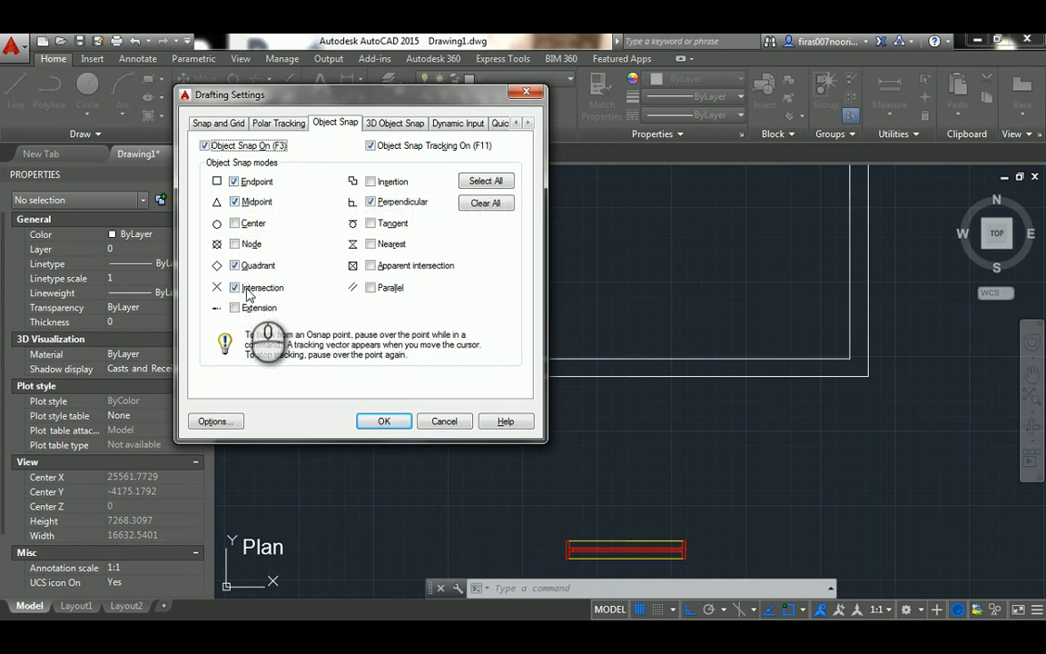
left_click(383, 420)
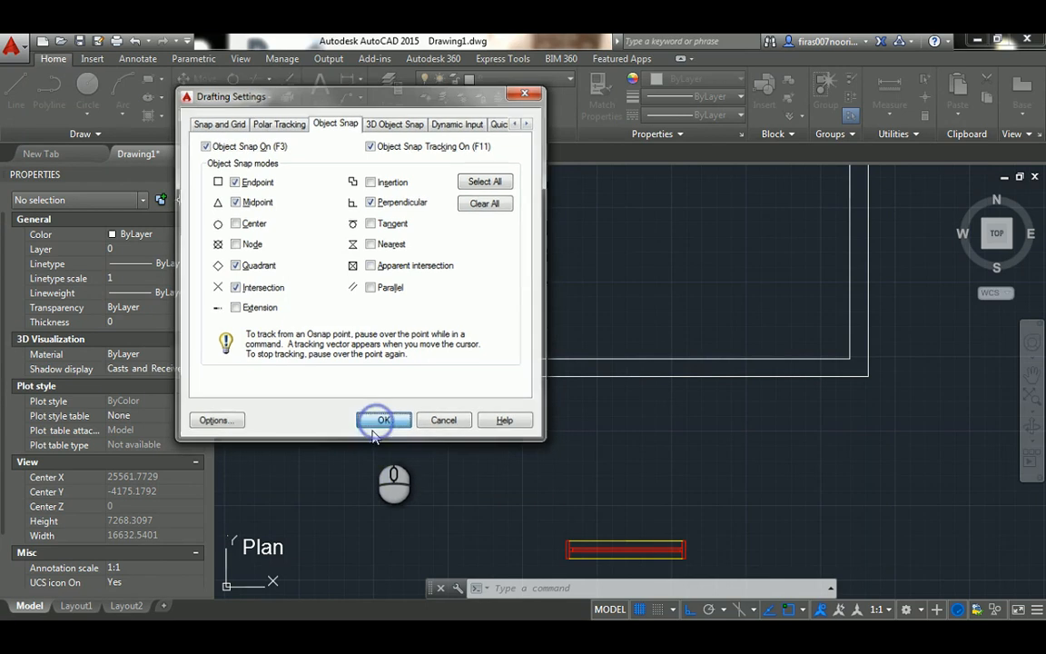
Draw a line across the wall, offset it 1000 and trim the wall between for the opening.
left_click(383, 419)
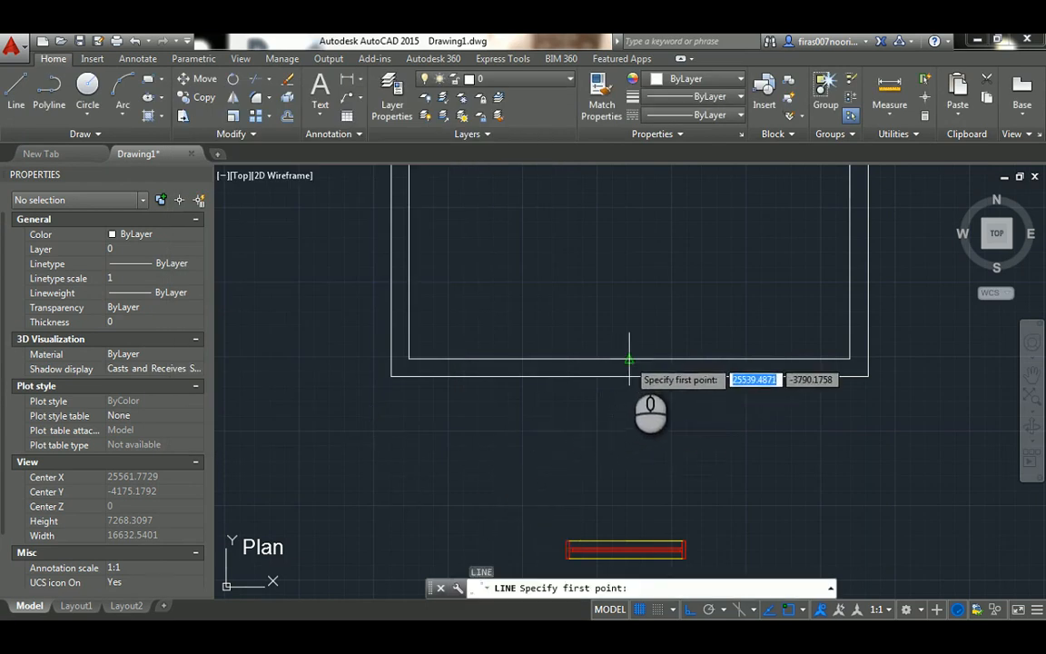
left_click(633, 372)
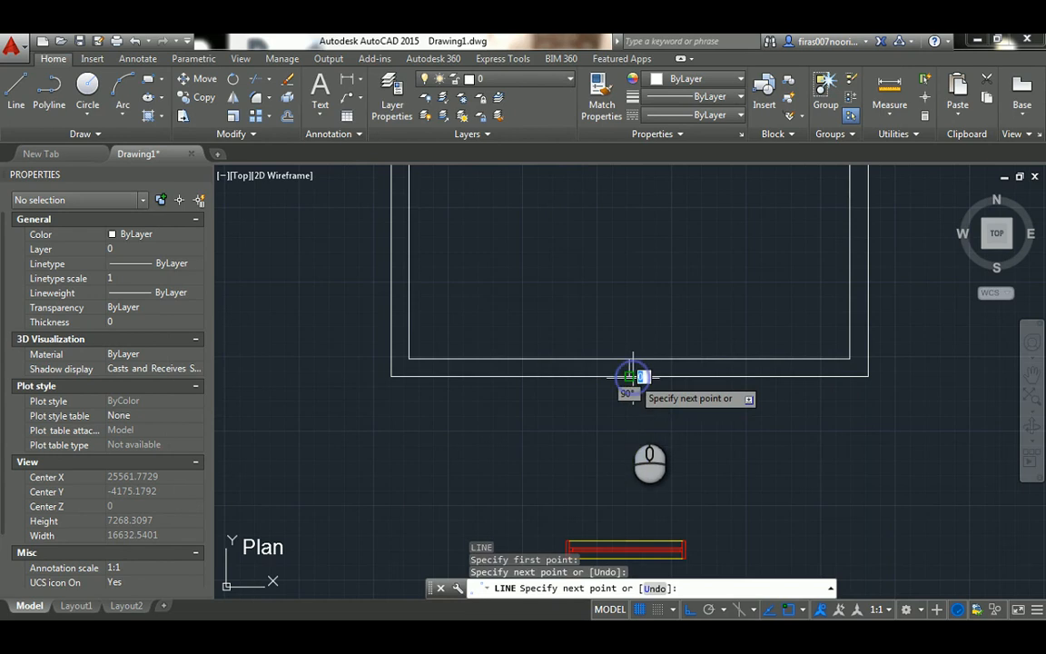
key("Escape")
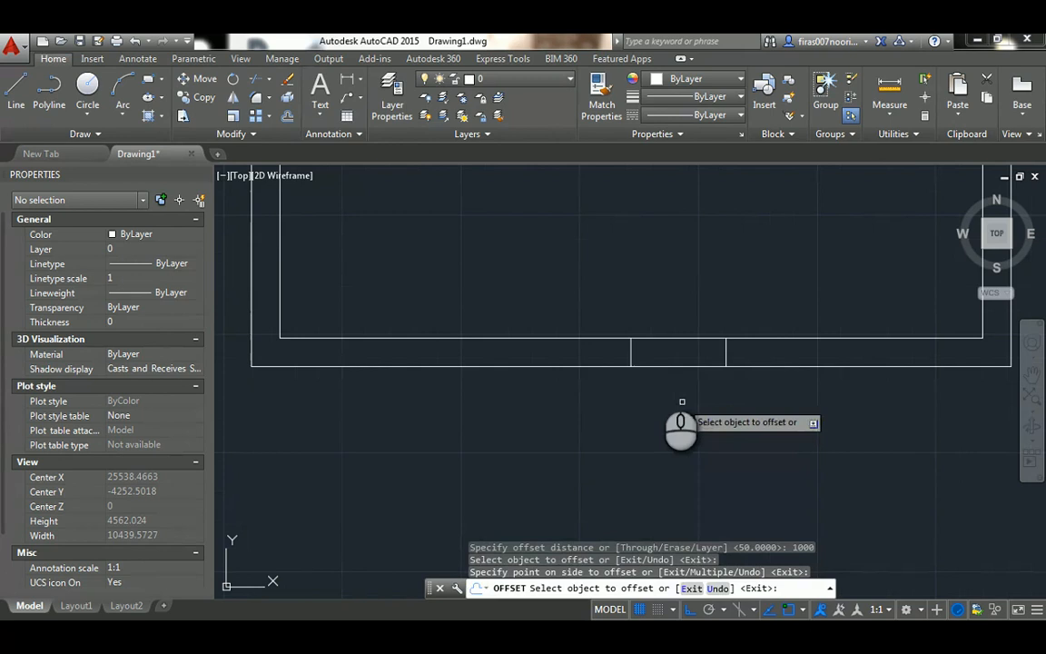
left_click(632, 349)
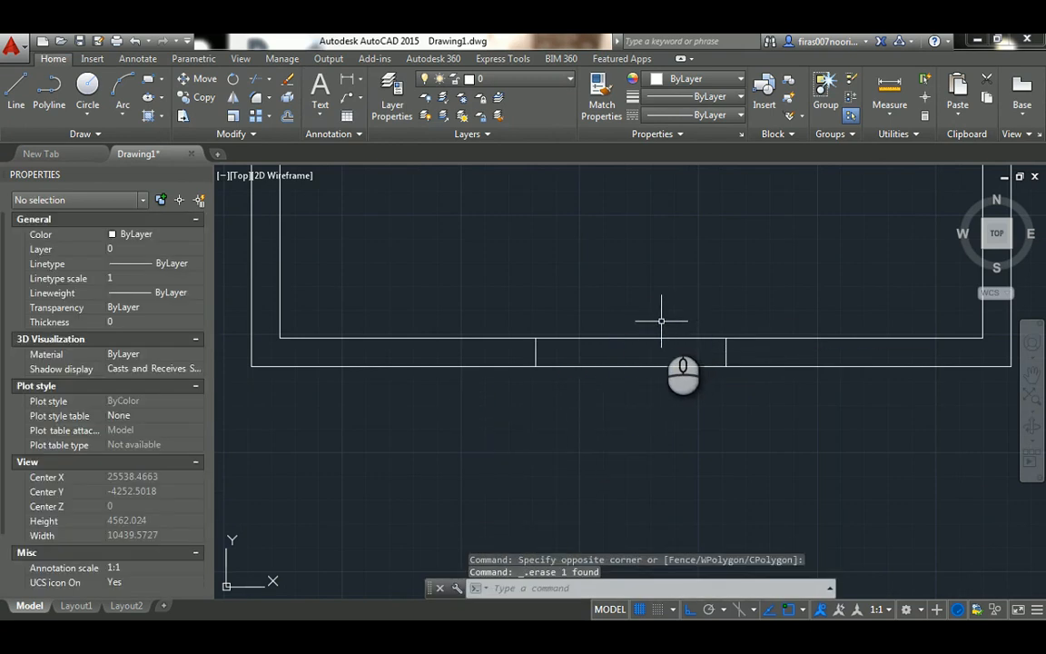
type("tr")
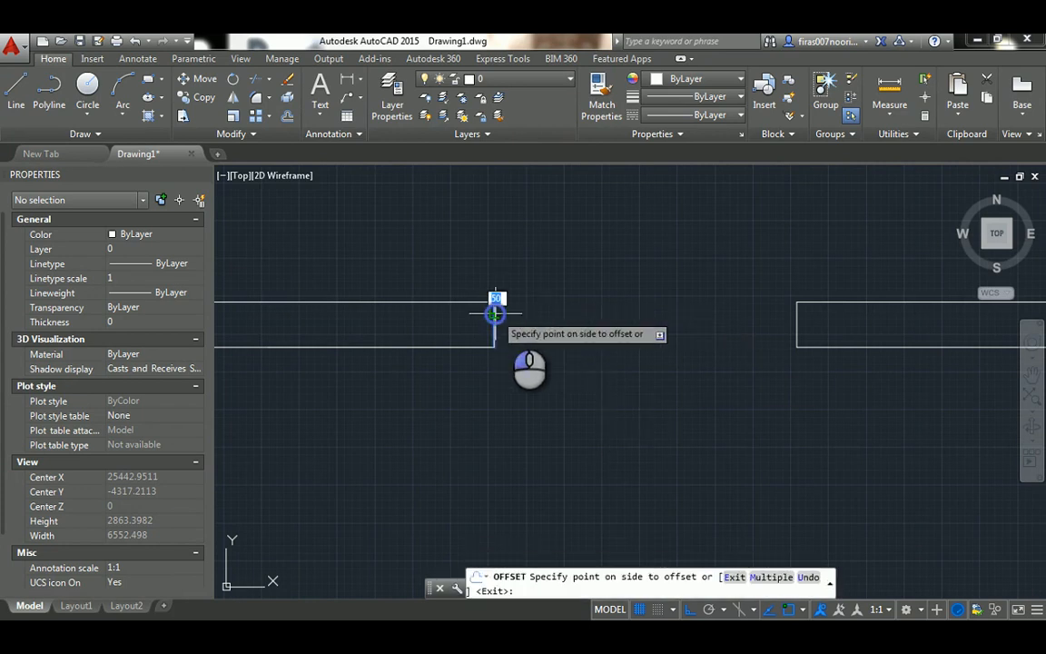
Offset both jamb lines 50 inward into the opening.
left_click(493, 313)
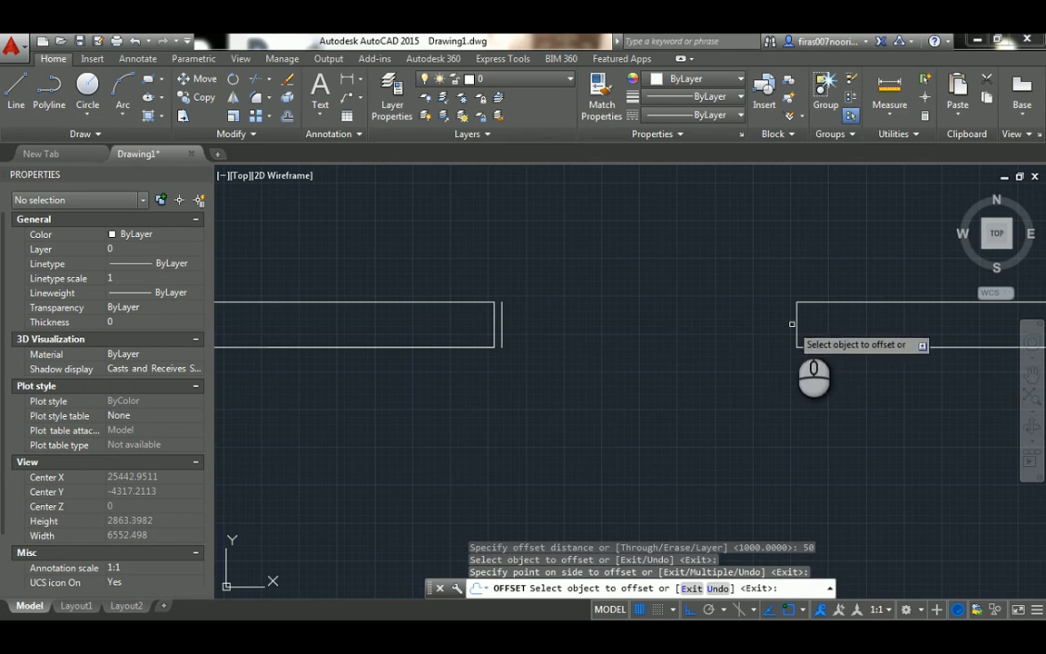
left_click(794, 322)
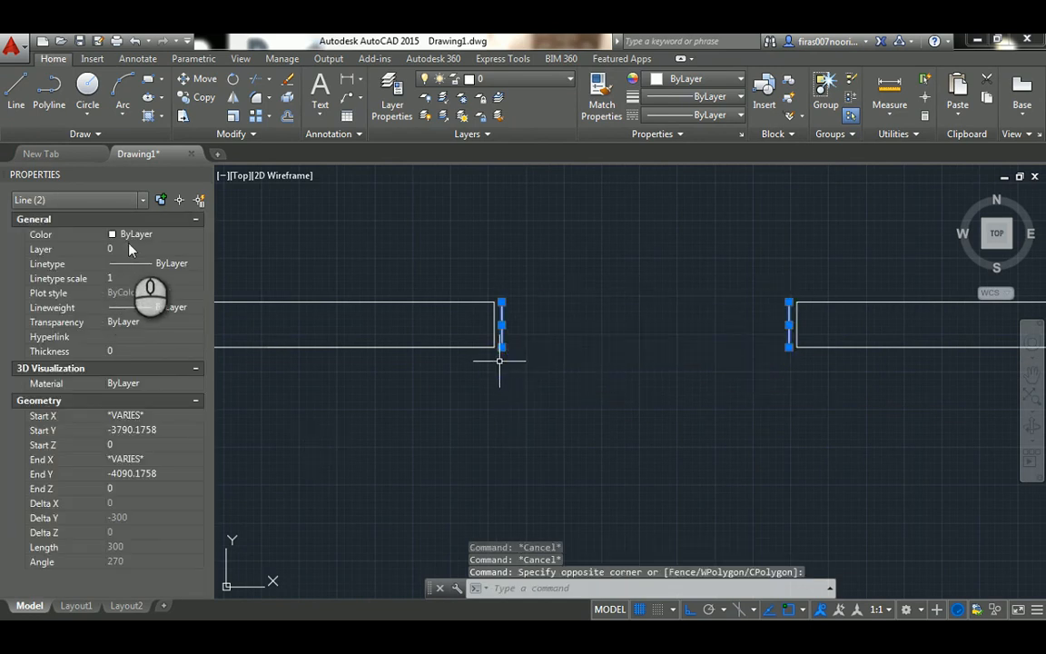
Draw frame lines across both jambs of the opening with 50-unit short ends.
left_click(136, 234)
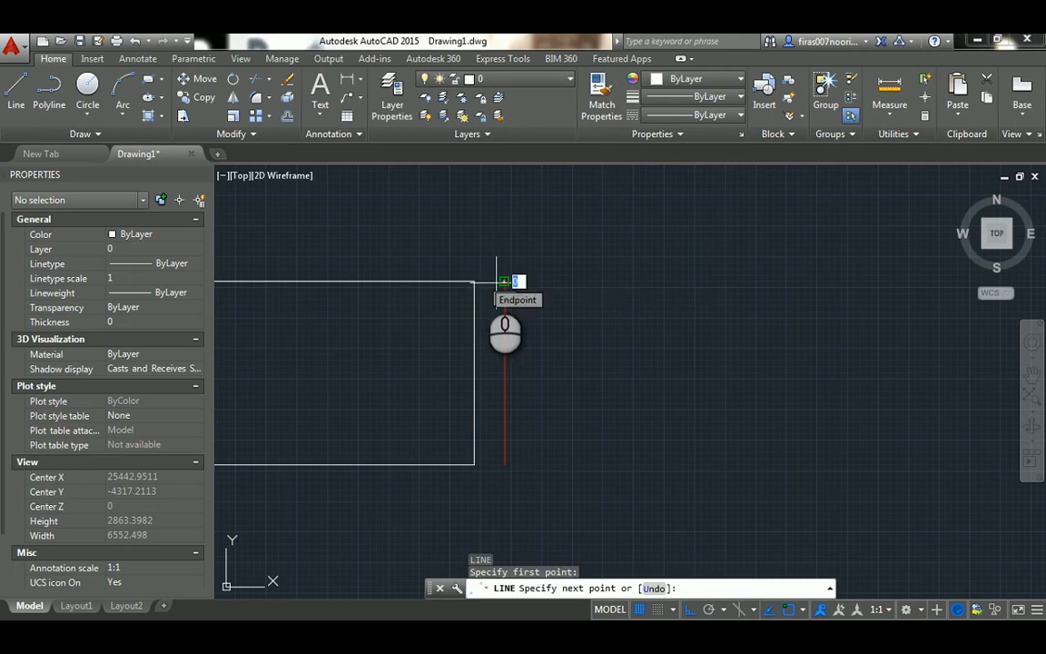
left_click(505, 280)
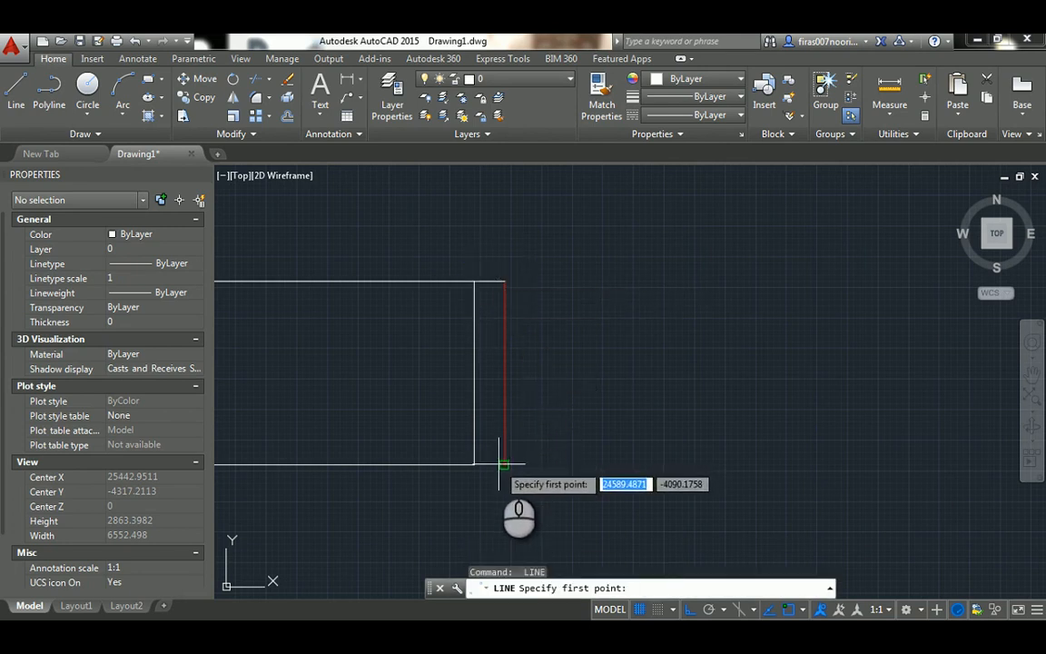
left_click(504, 461)
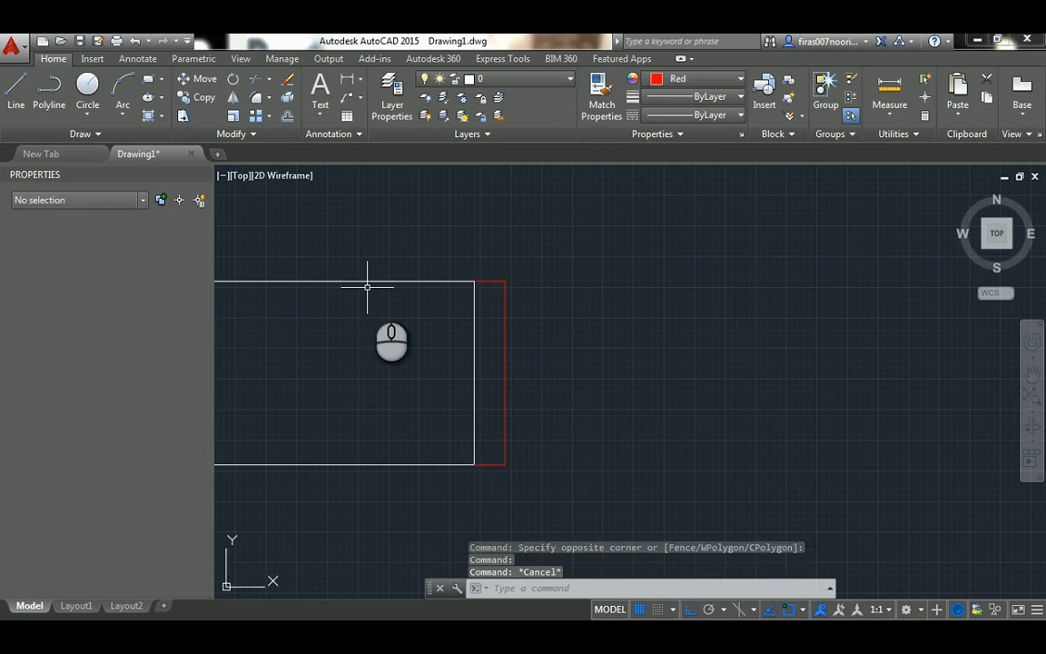
left_click(83, 86)
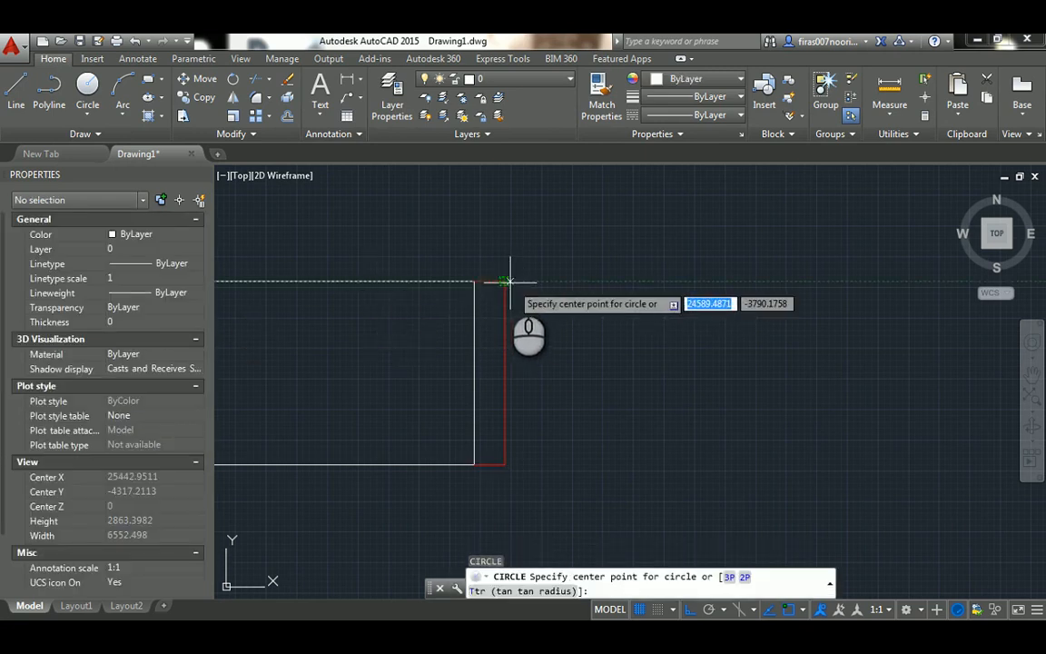
left_click(506, 280)
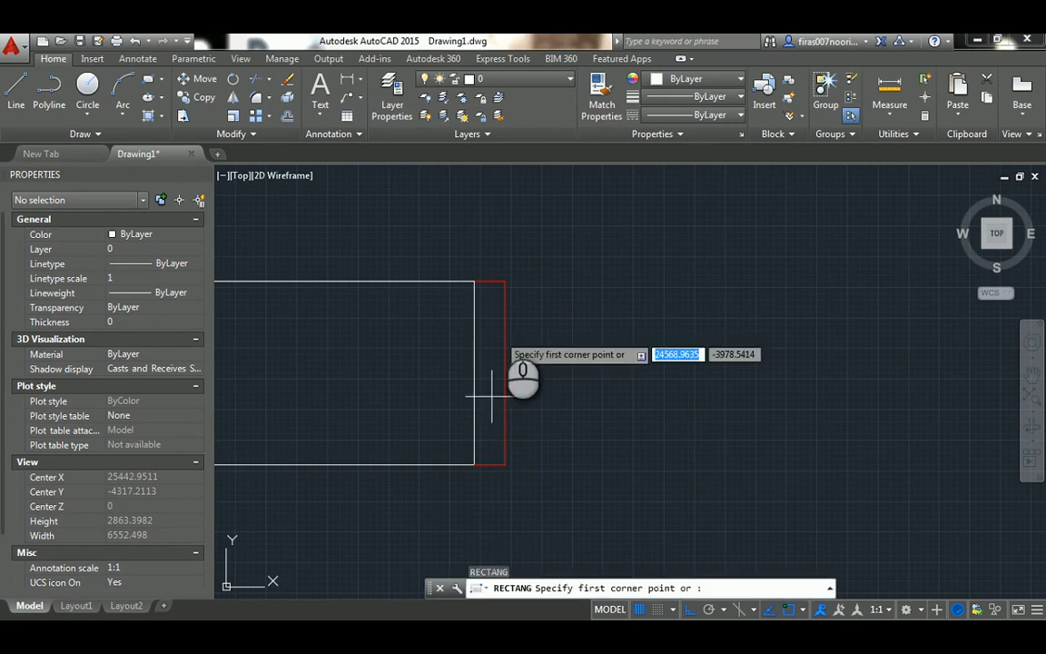
left_click(472, 465)
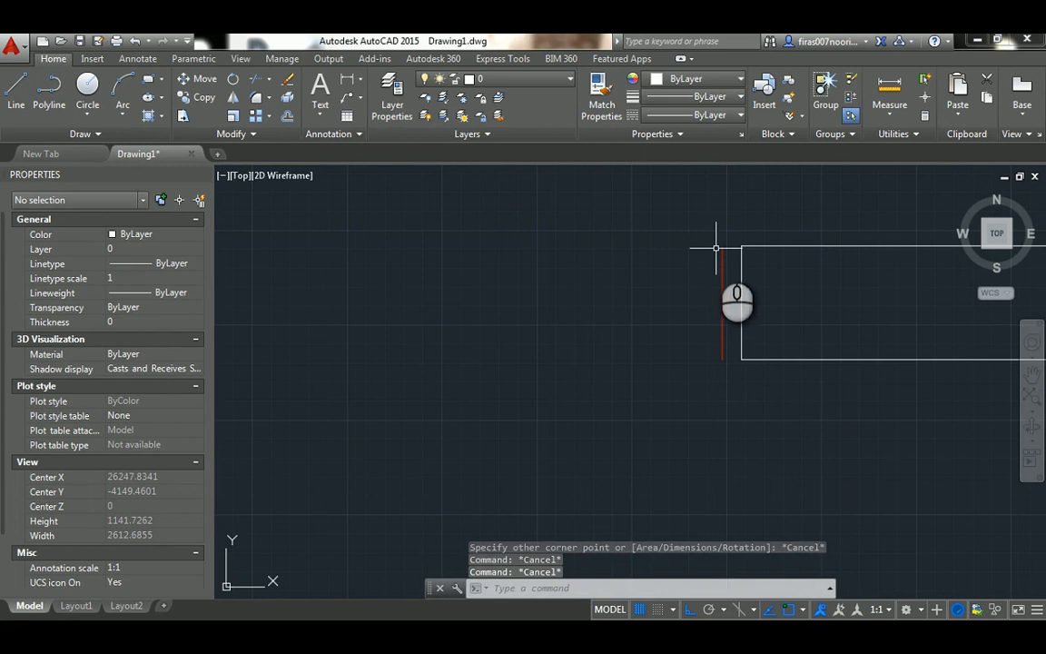
Select the jamb frame lines and colour them red.
left_click(714, 247)
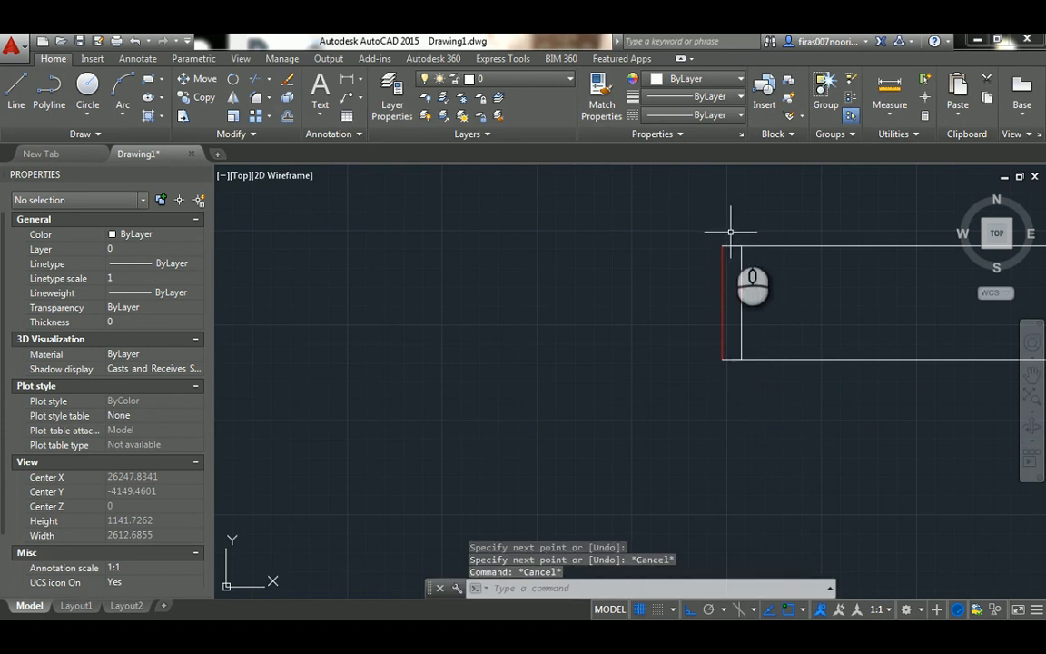
left_click(728, 302)
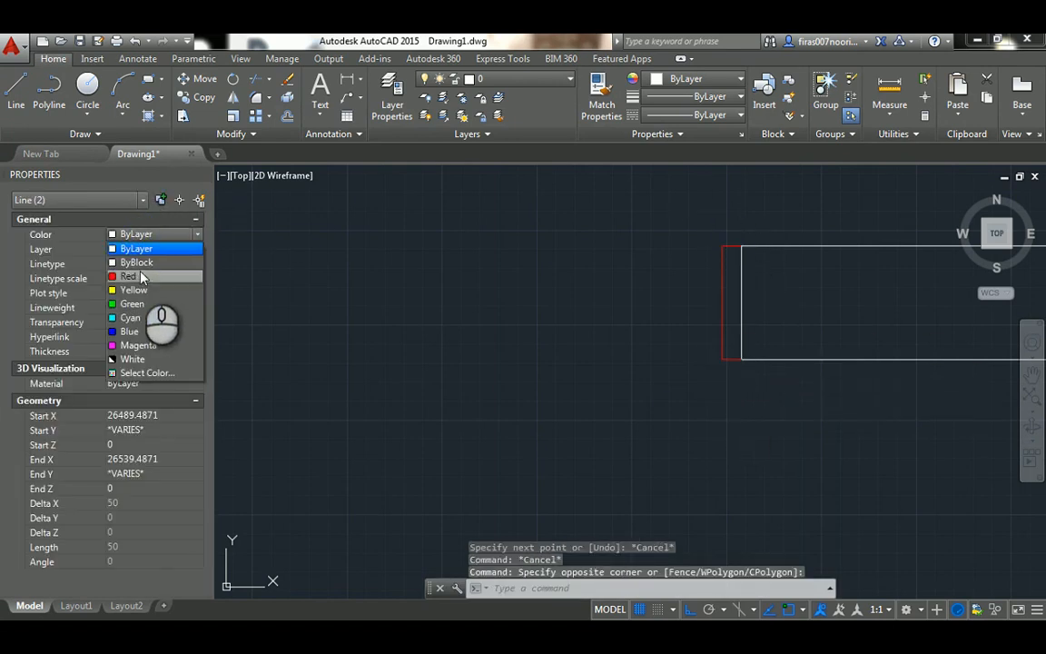
left_click(127, 276)
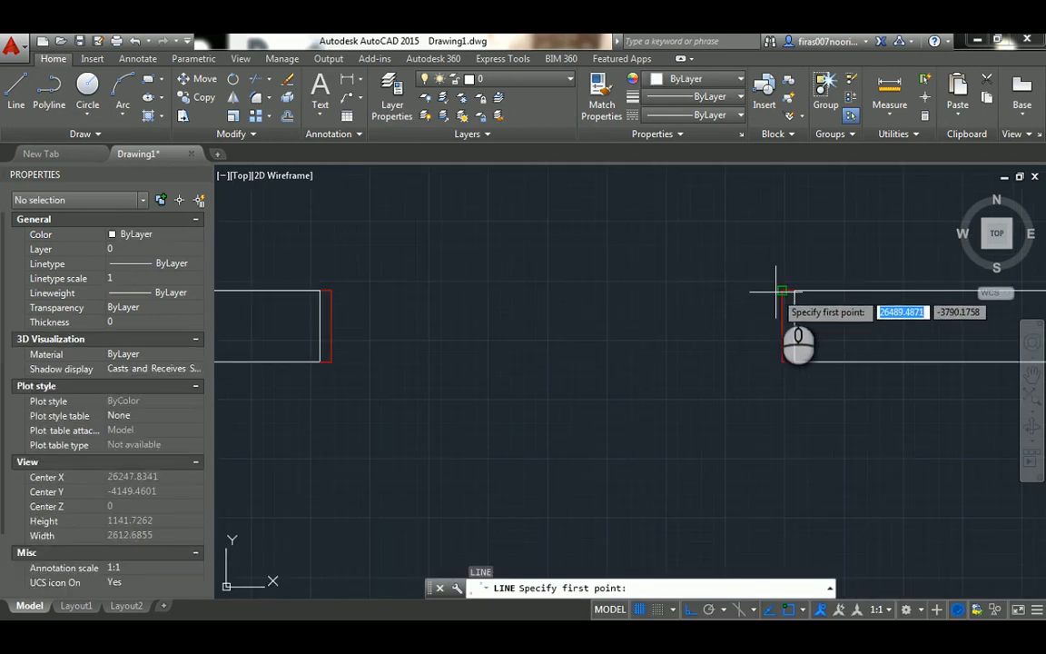
Draw a line across the opening, offset it 50 and match the red jamb properties onto the sash lines.
left_click(780, 290)
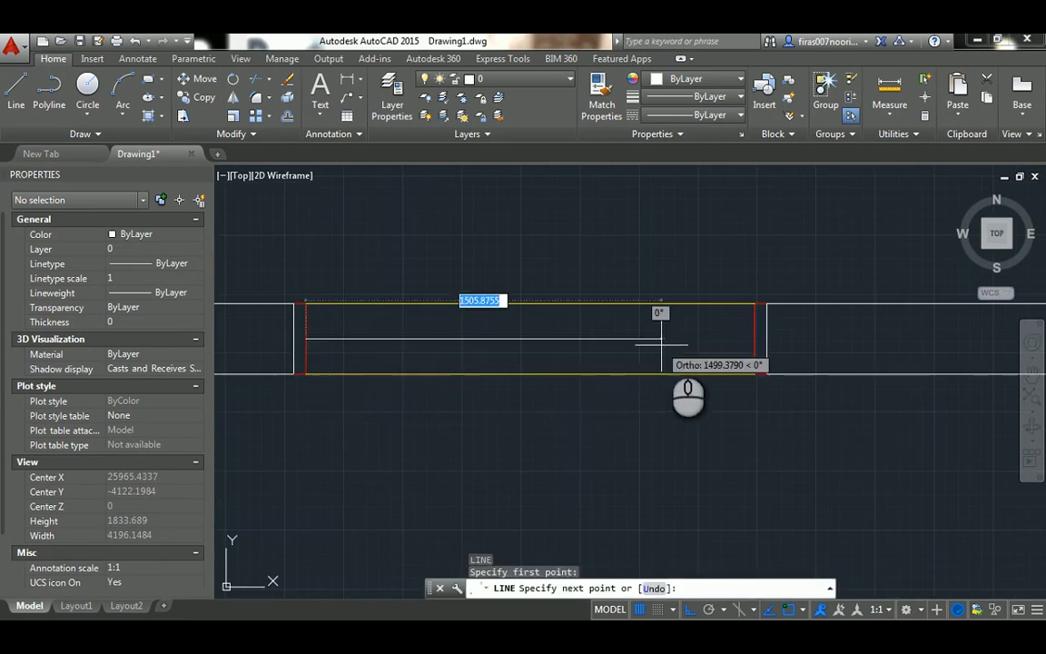
left_click(749, 338)
type("50")
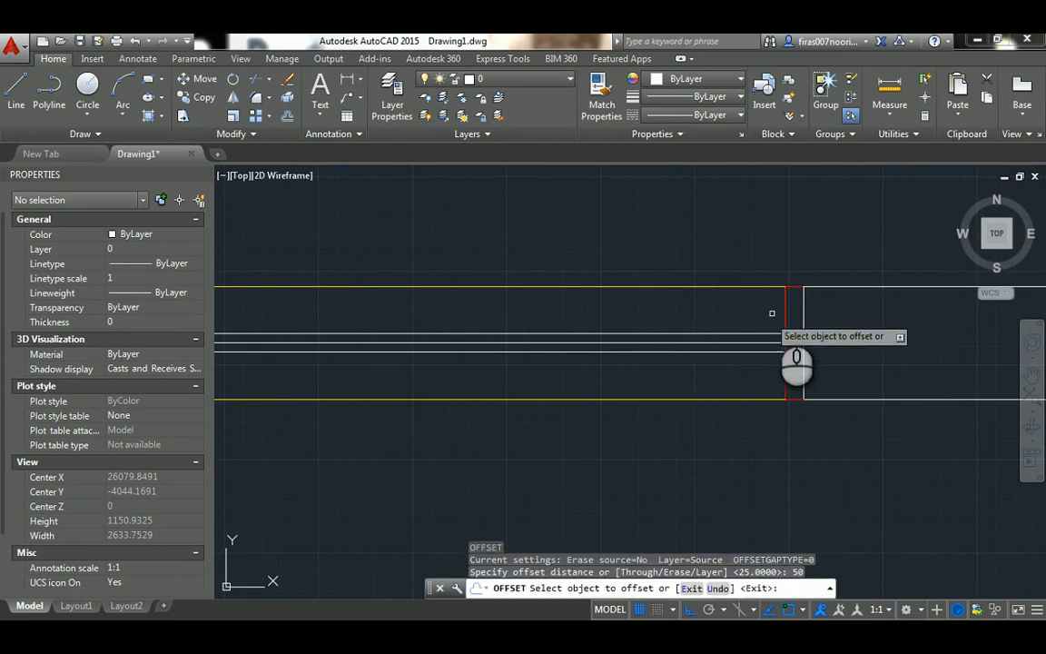
left_click(742, 313)
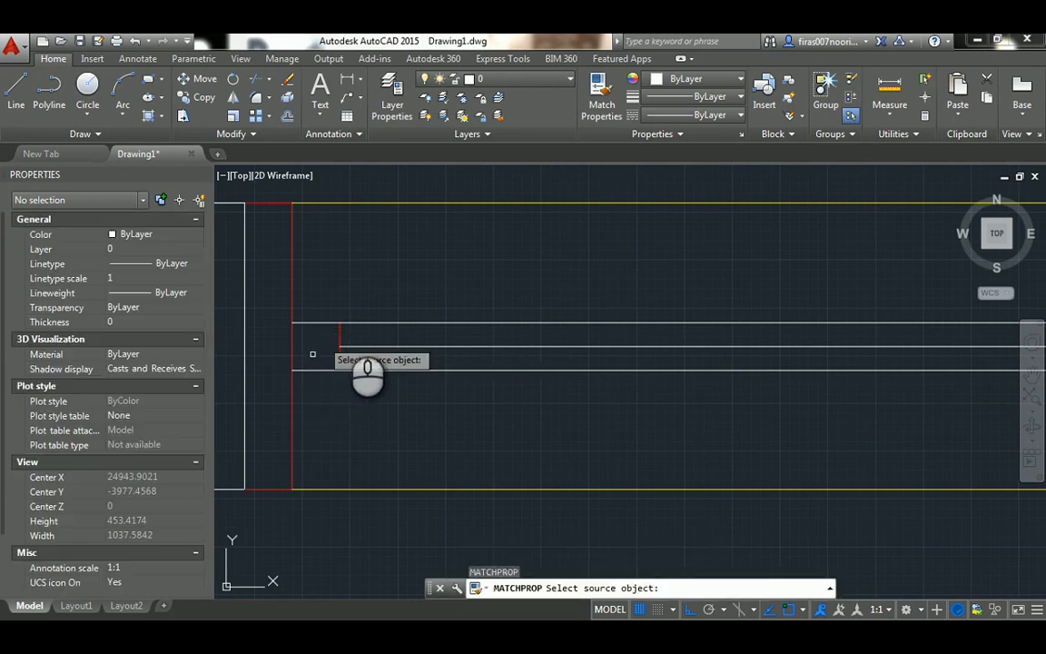
left_click(337, 305)
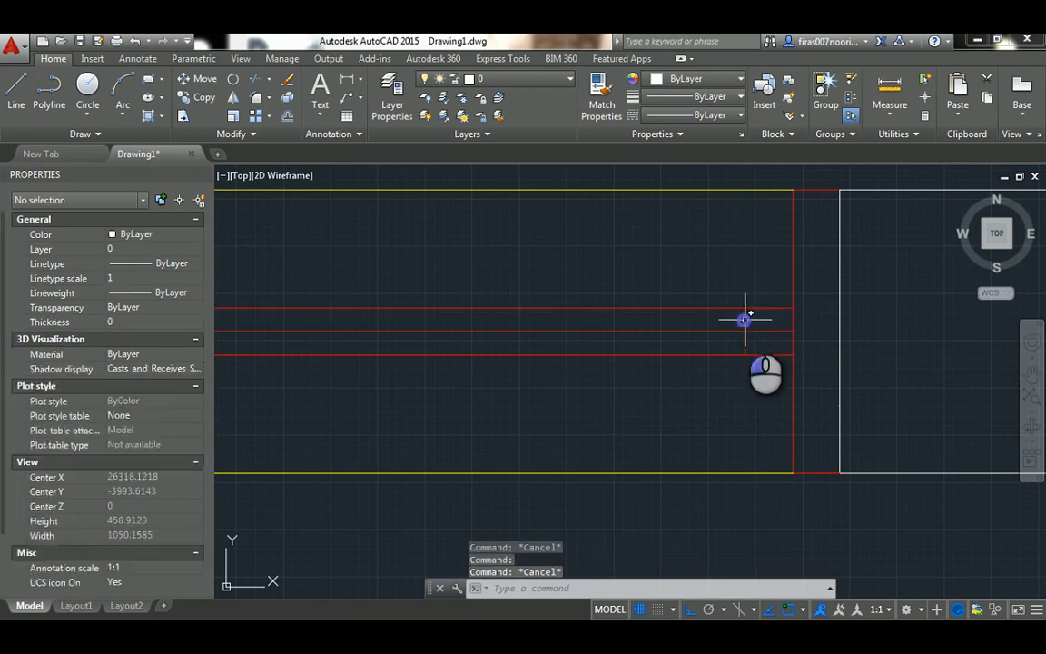
Remove the extra construction line and tidy the sash line ends.
left_click(727, 350)
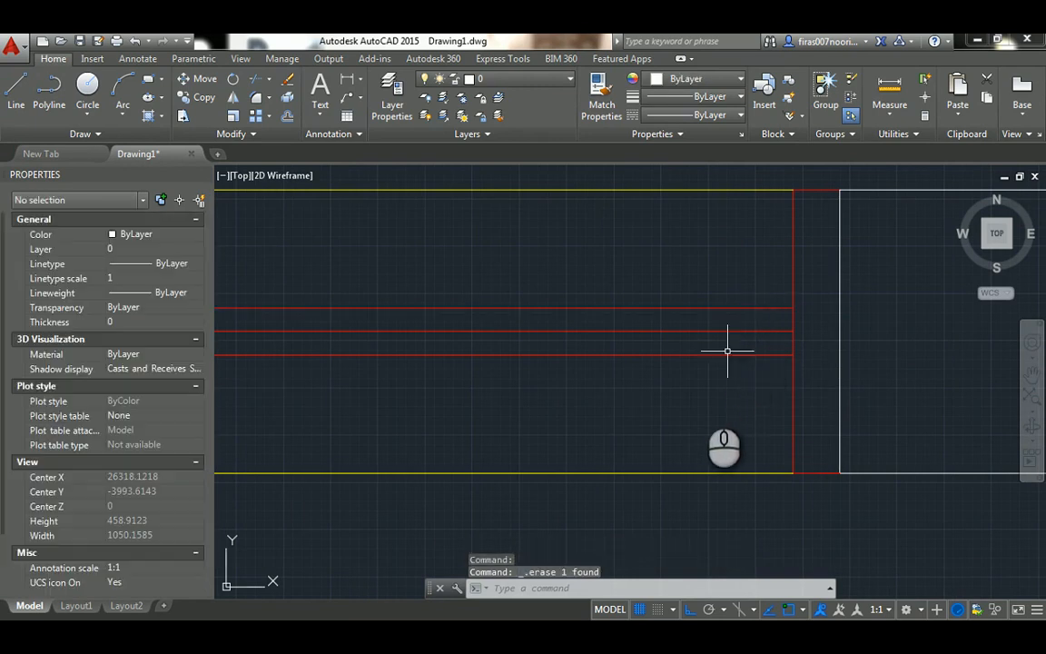
key("ctrl+z")
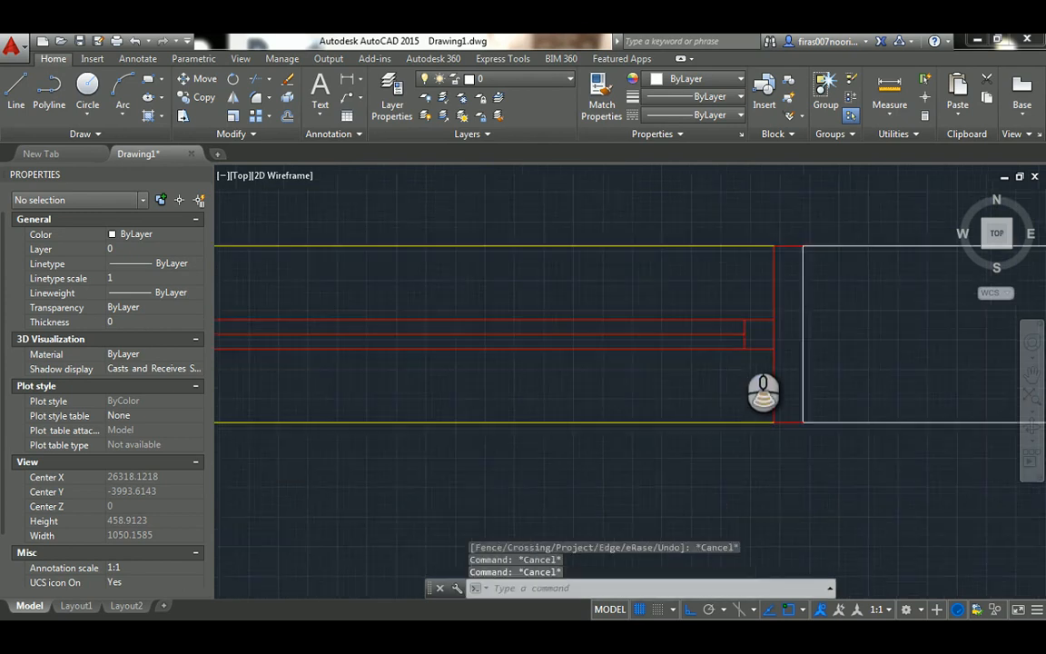
scroll("down", 3)
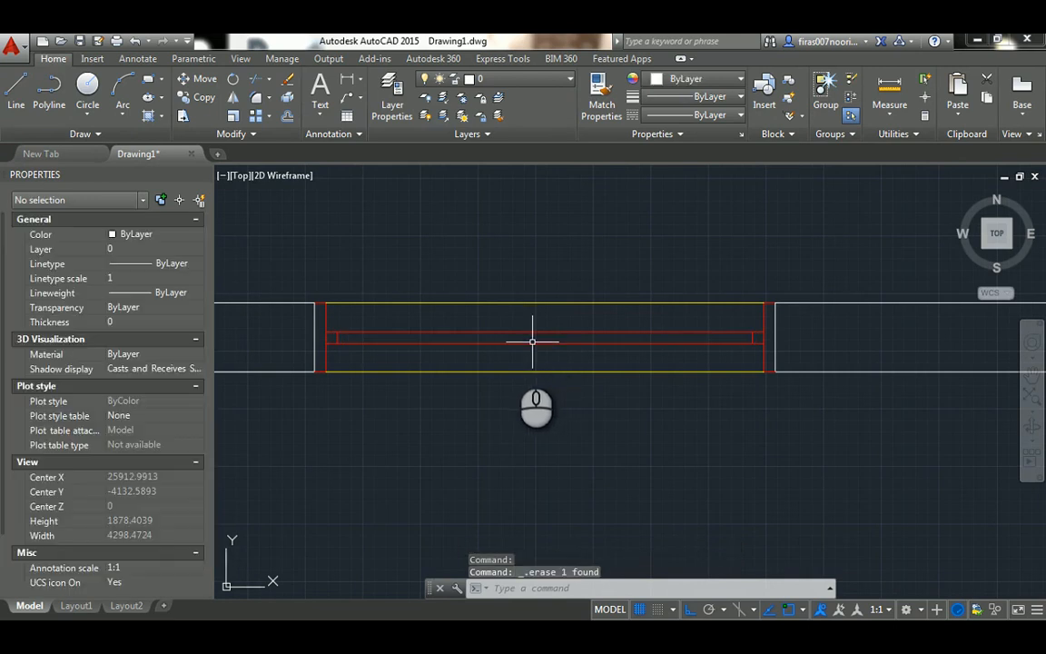
Start COPY and window-select the 24 objects of the house plan with its window.
key("Escape")
type("CO")
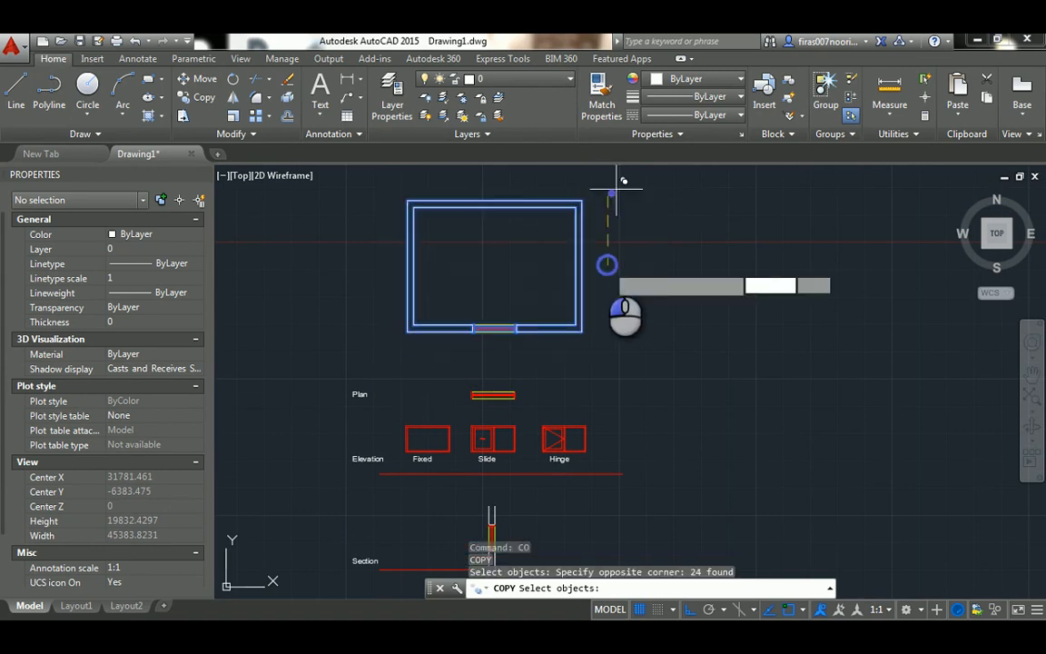
Place the plan copy, offset the ground line 2200 and start the elevation window rectangle between the guides.
left_click(606, 264)
type("o")
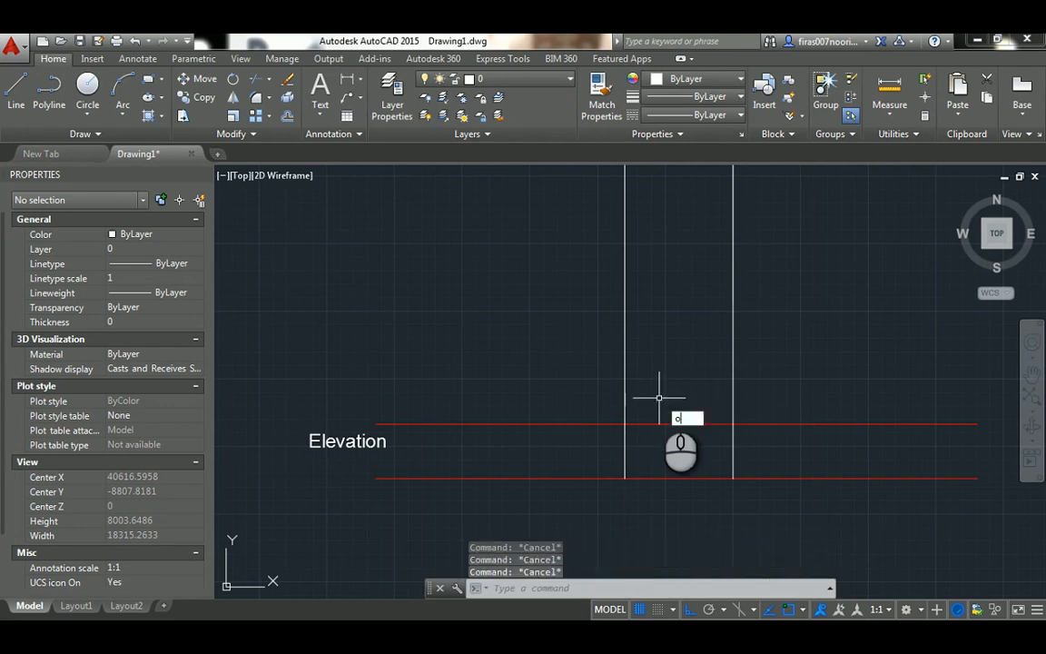
type("2200")
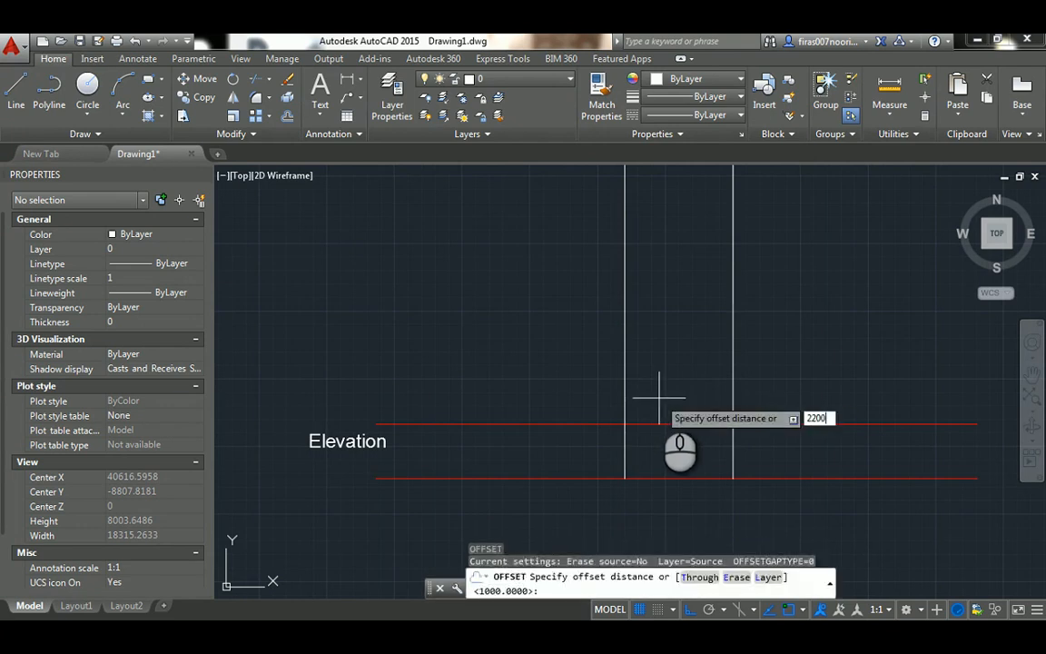
key("Enter")
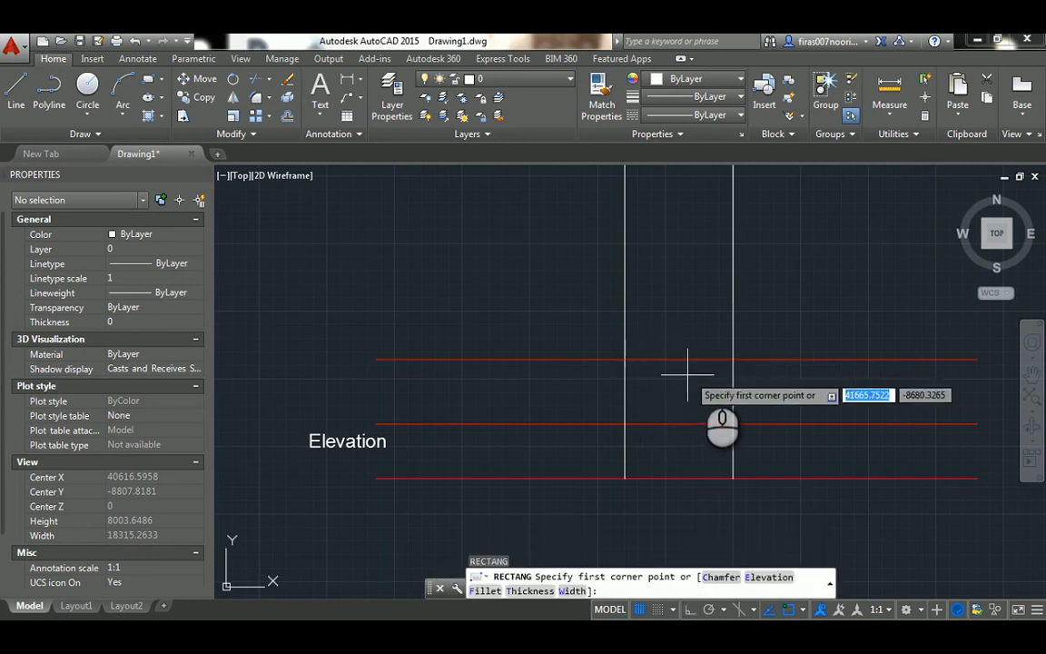
left_click(666, 374)
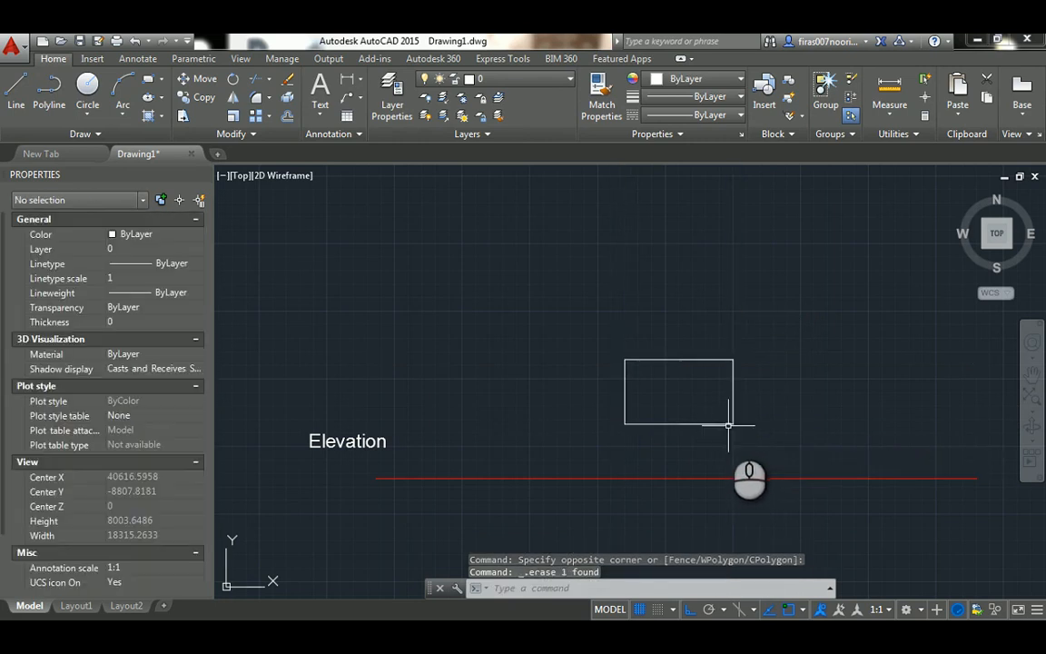
mouse_move(722, 425)
type("ma")
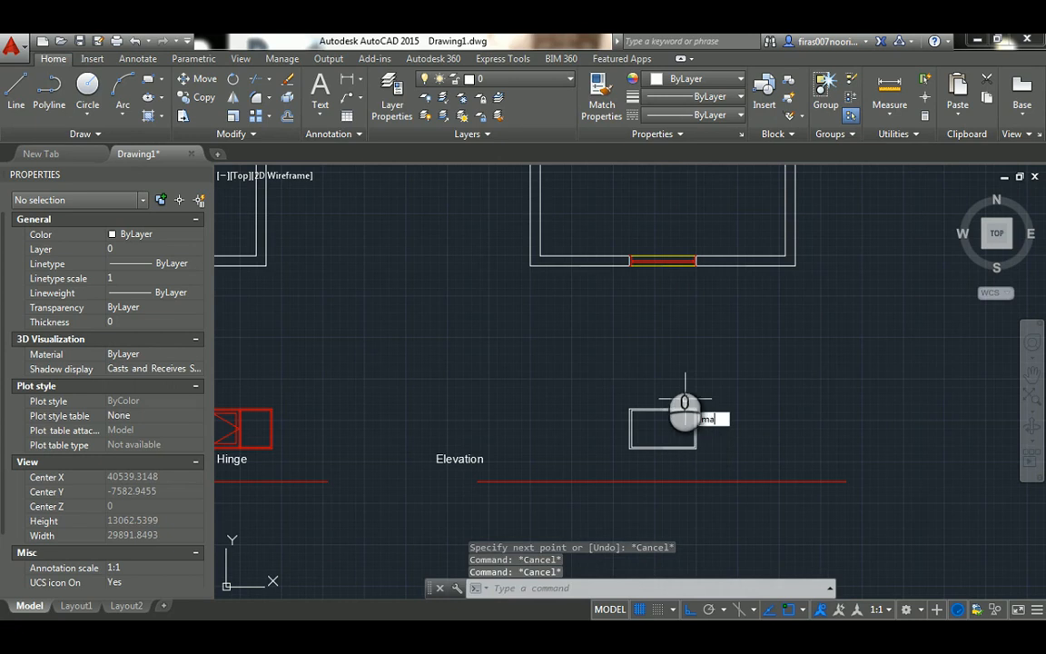
Match the red plan window properties onto the elevation rectangle for the Fixed double frame.
left_click(598, 97)
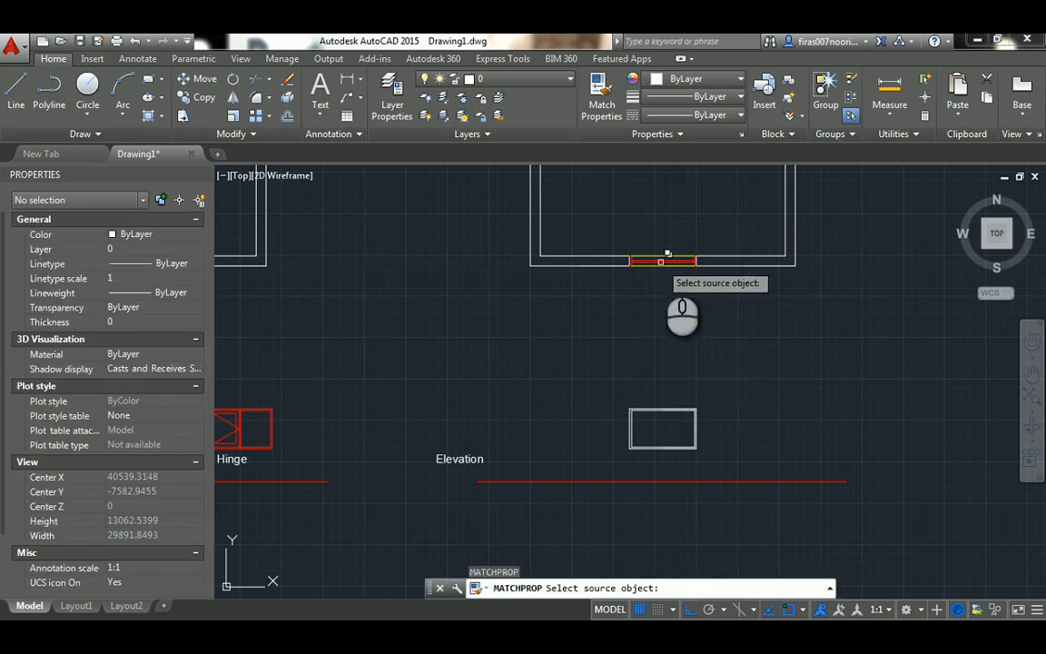
left_click(662, 261)
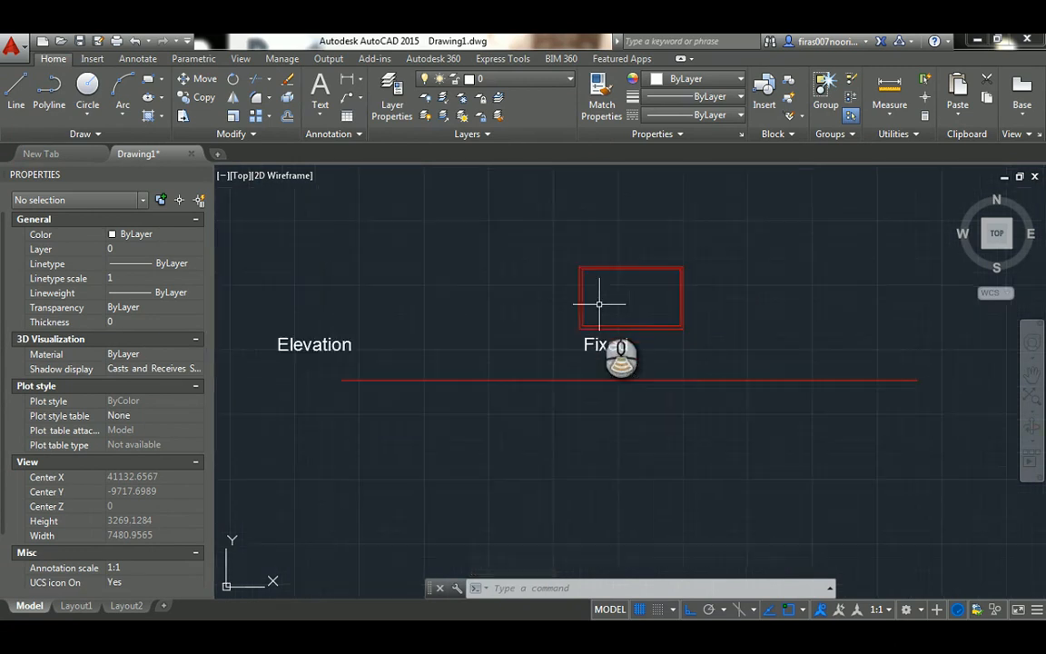
Zoom out to work on the inner frame and central double mullion of the Fixed window.
scroll("down", 3)
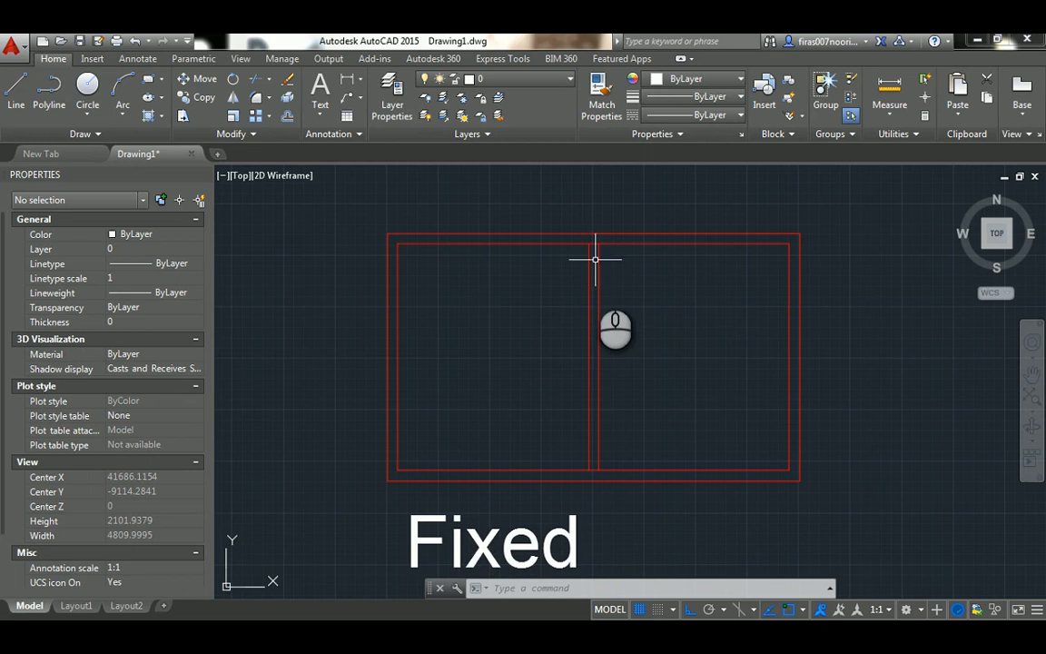
mouse_move(624, 300)
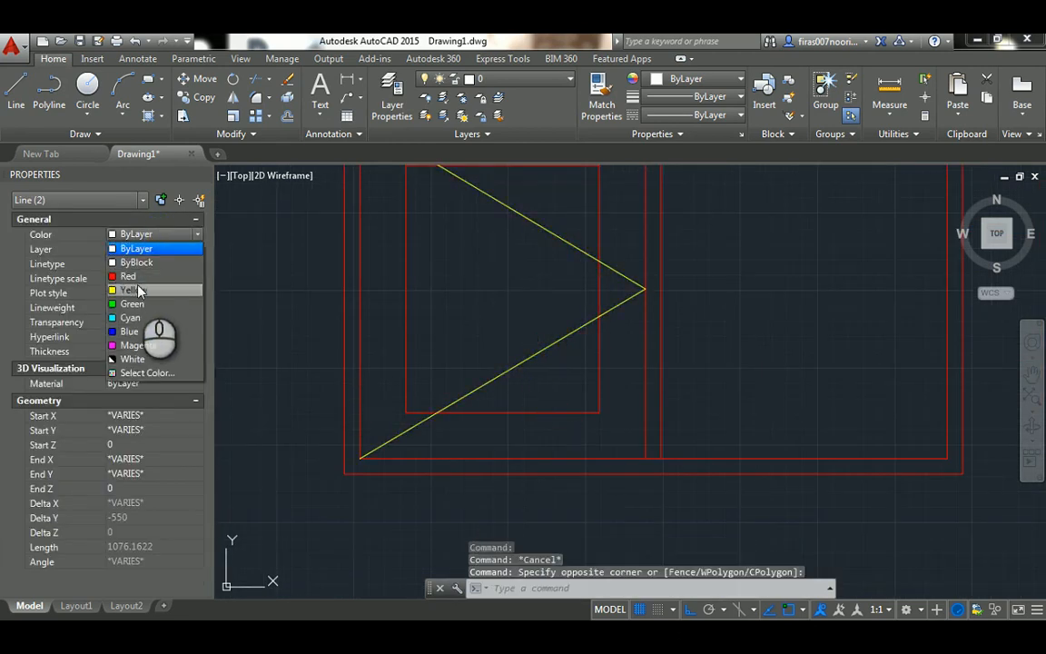
Make the two swing lines yellow, load the ACAD_ISO dashed linetype and apply it to them.
left_click(127, 289)
type("LT")
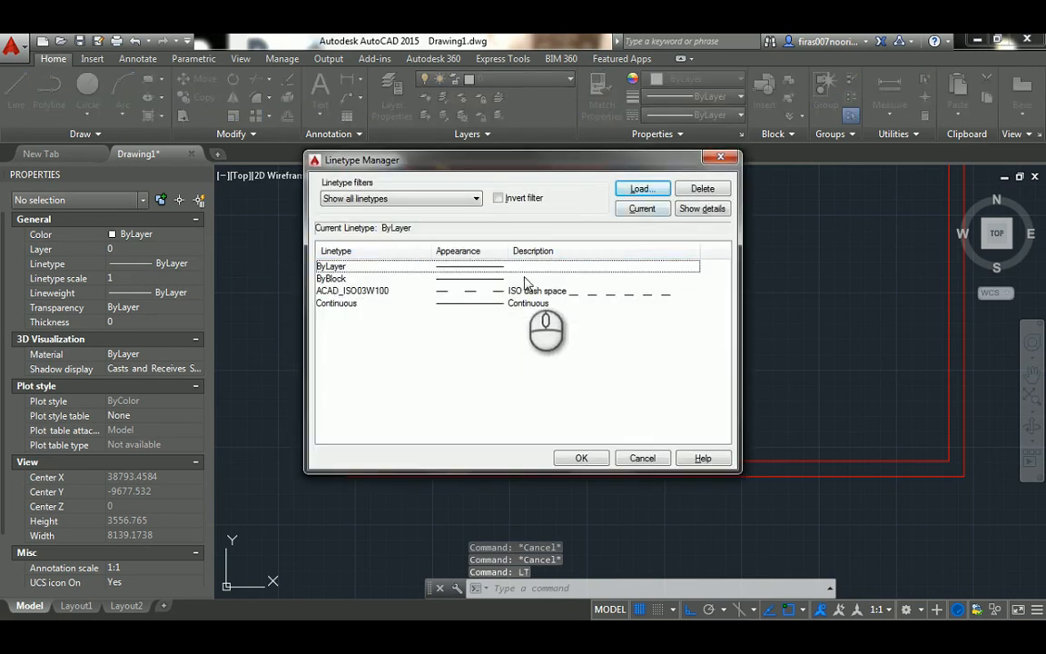
left_click(640, 188)
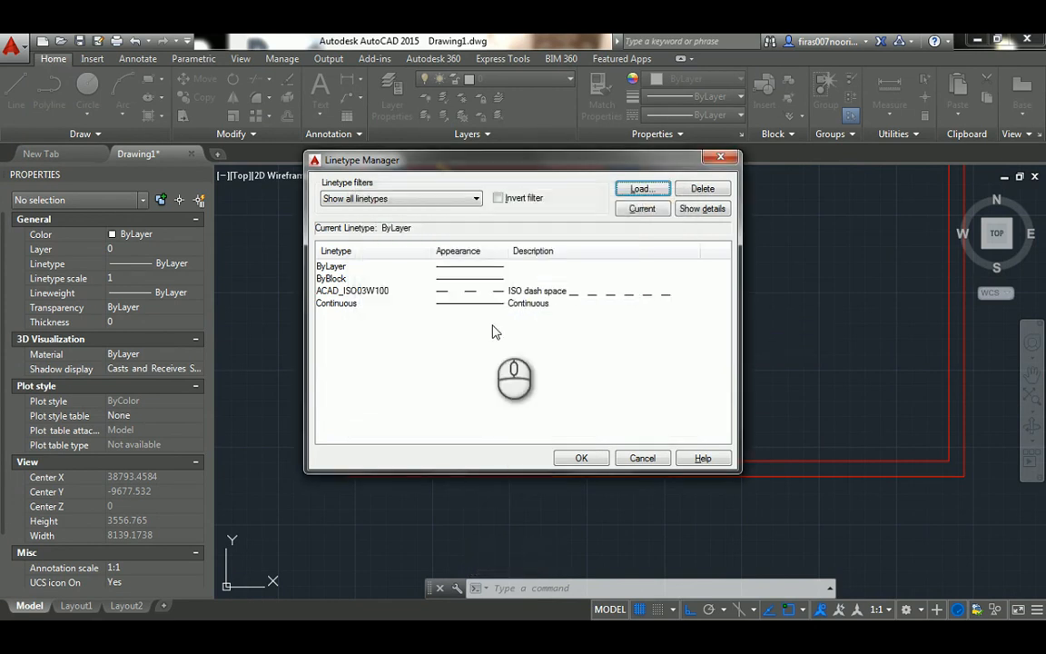
left_click(388, 290)
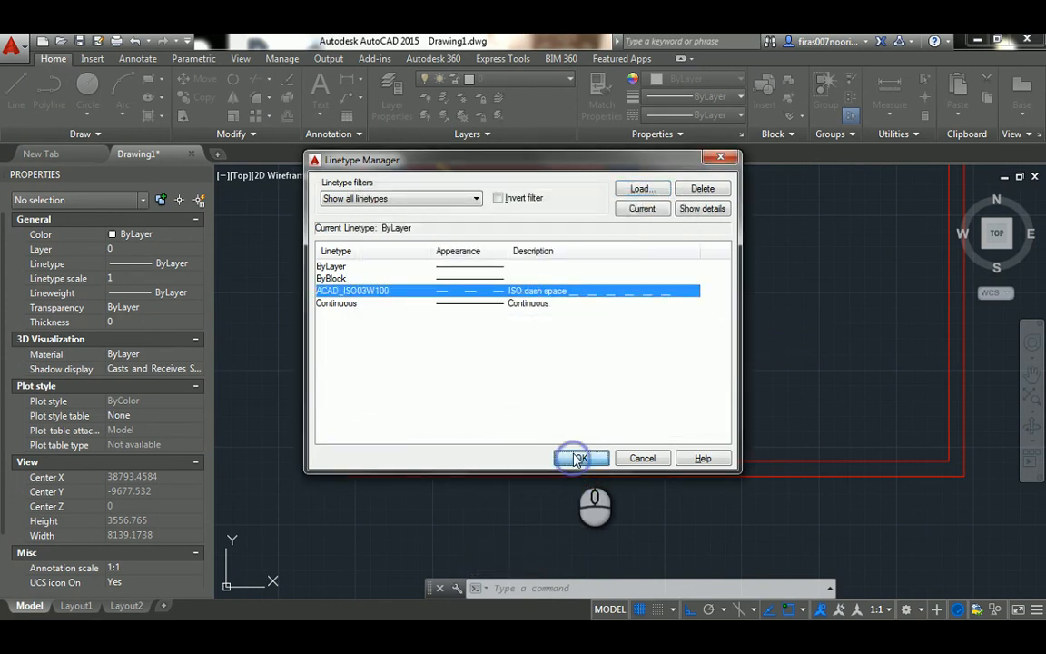
left_click(581, 457)
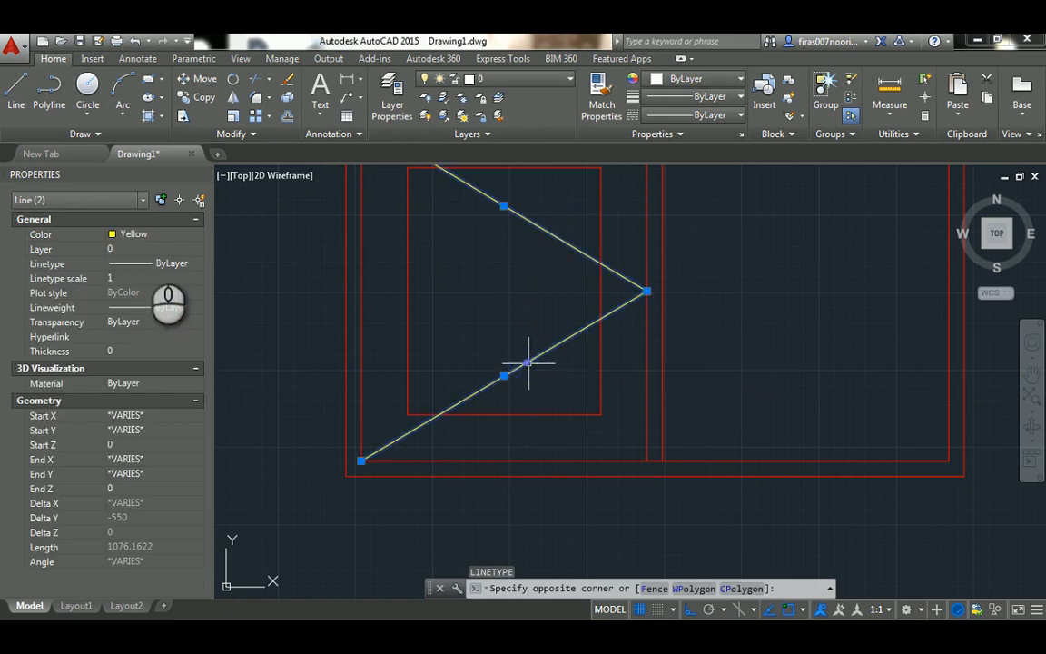
left_click(196, 263)
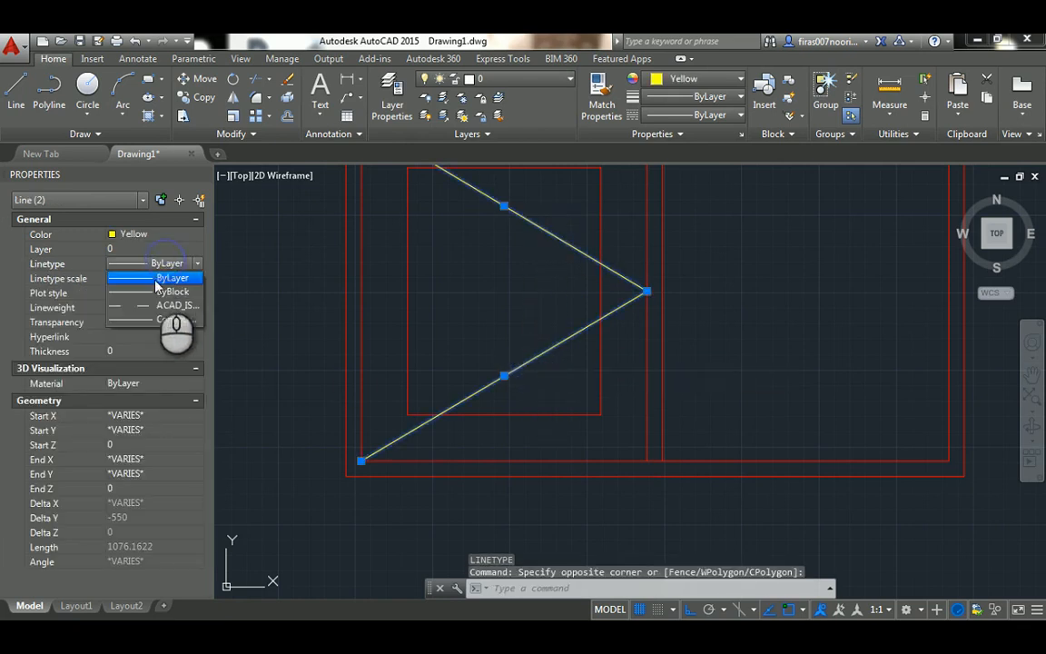
left_click(178, 305)
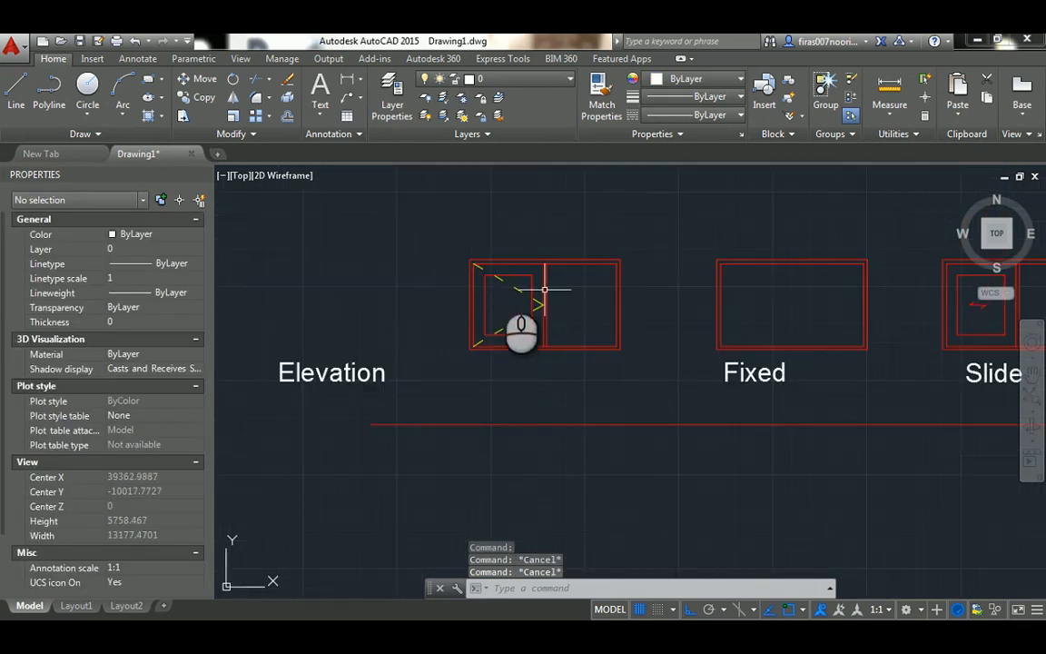
Add the 1000 sill-height and 2200 head-height linear dimensions beside the Hinge window.
scroll("down", 3)
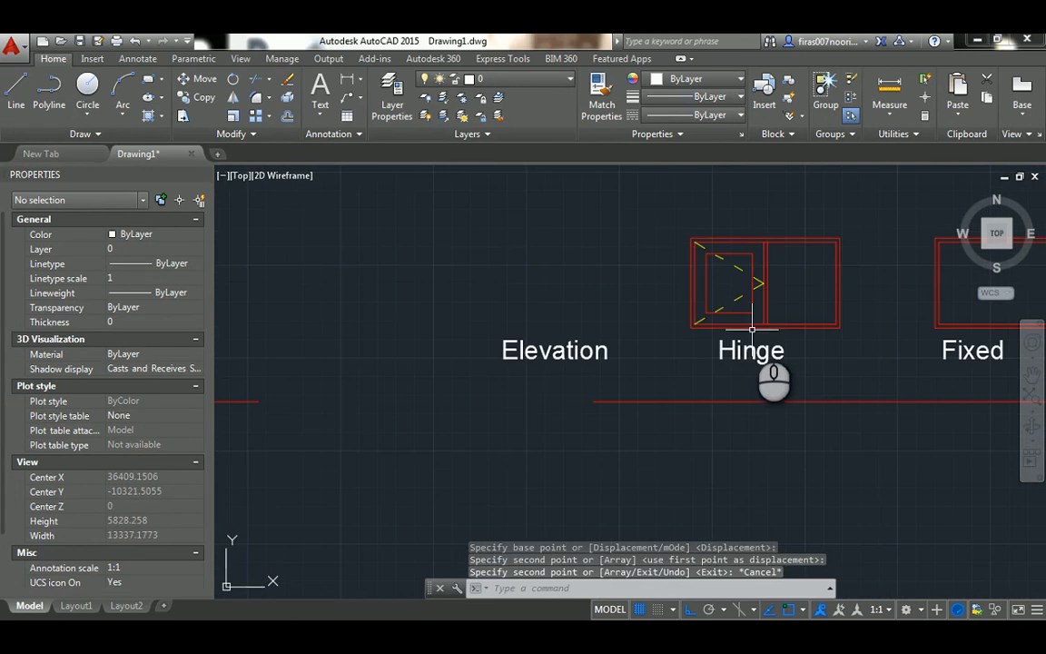
scroll("down", 3)
type("DIMLINEAR")
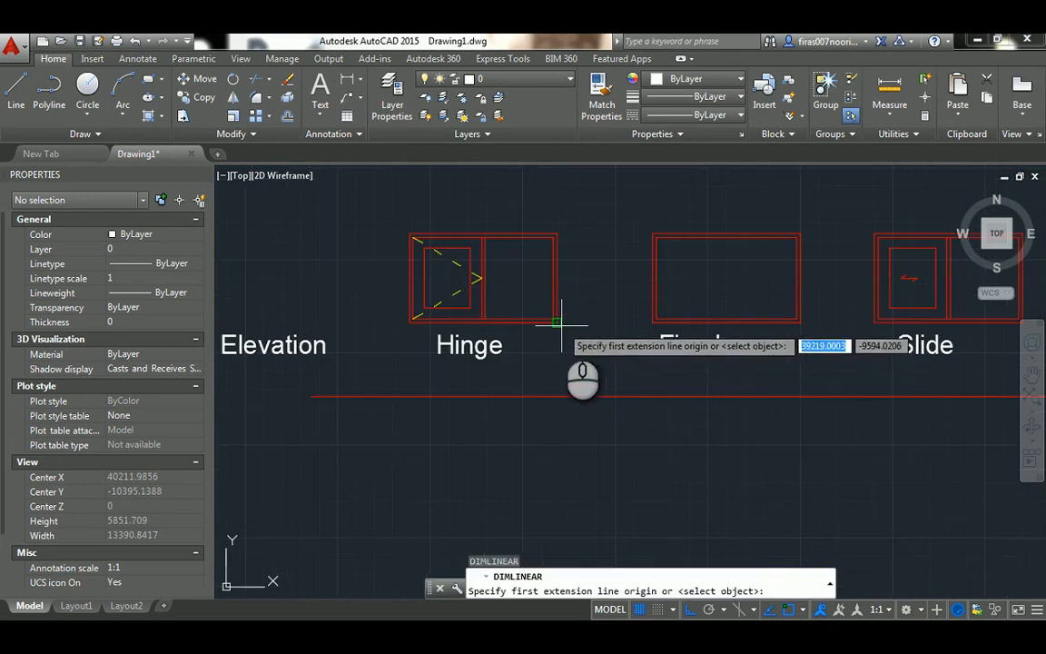
left_click(554, 324)
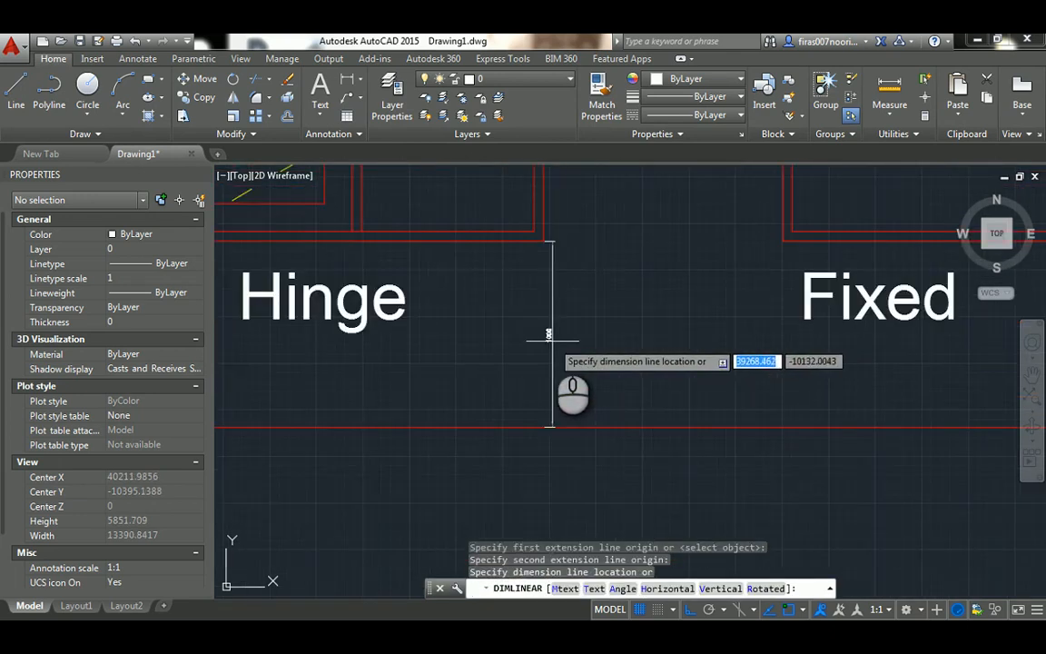
left_click(549, 333)
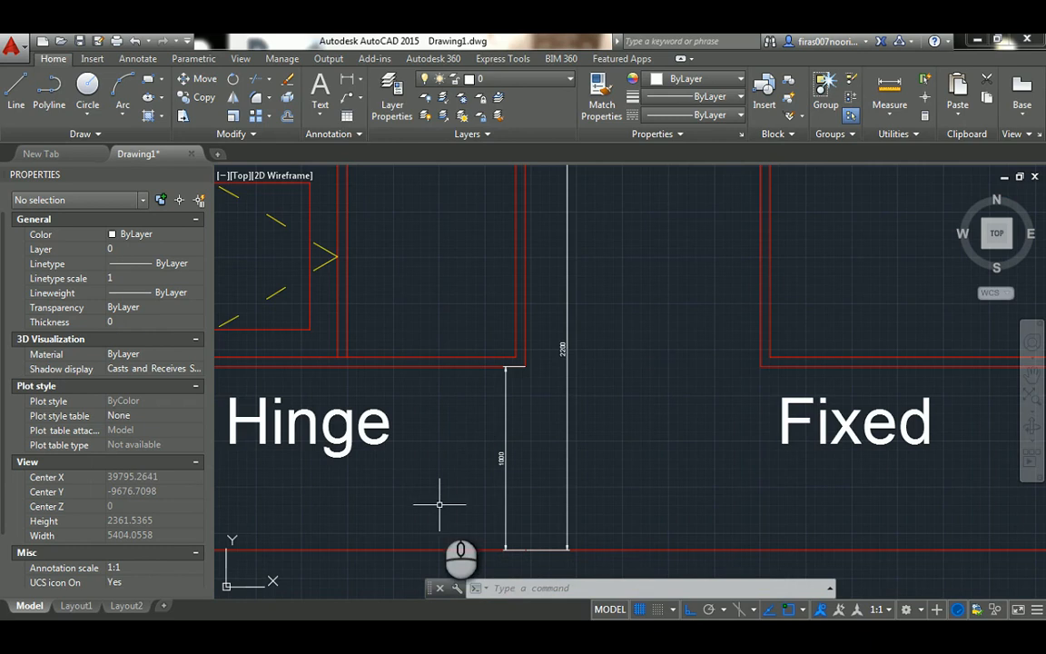
scroll("down", 3)
type("DIMLINEAR")
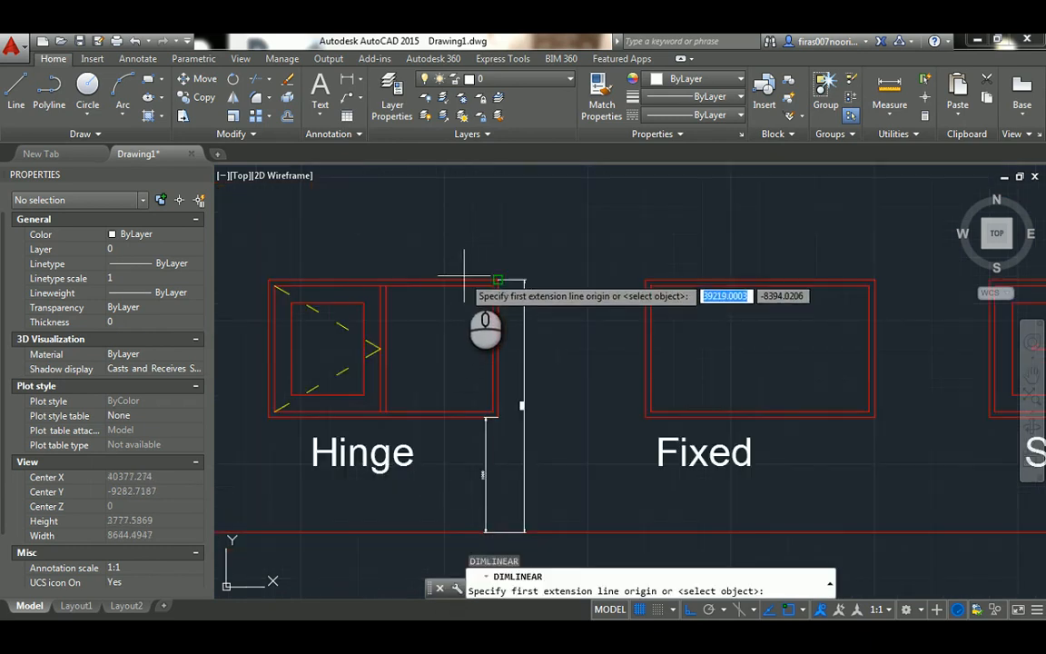
left_click(498, 280)
type("o")
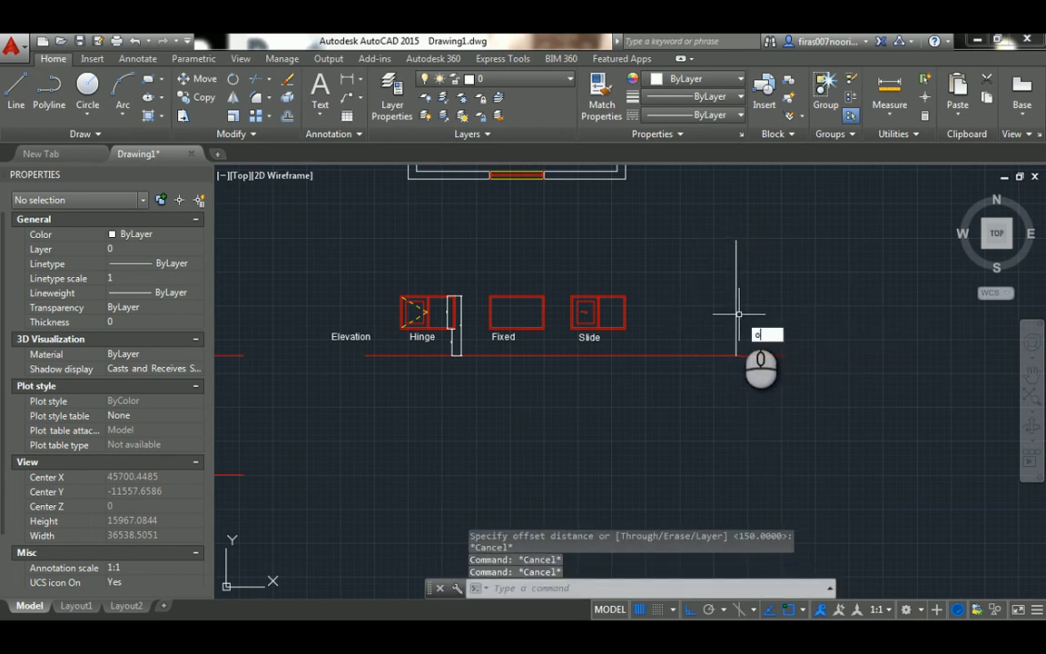
Offset the section wall for thickness and project lines across from the Slide window's sill and head.
key("Enter")
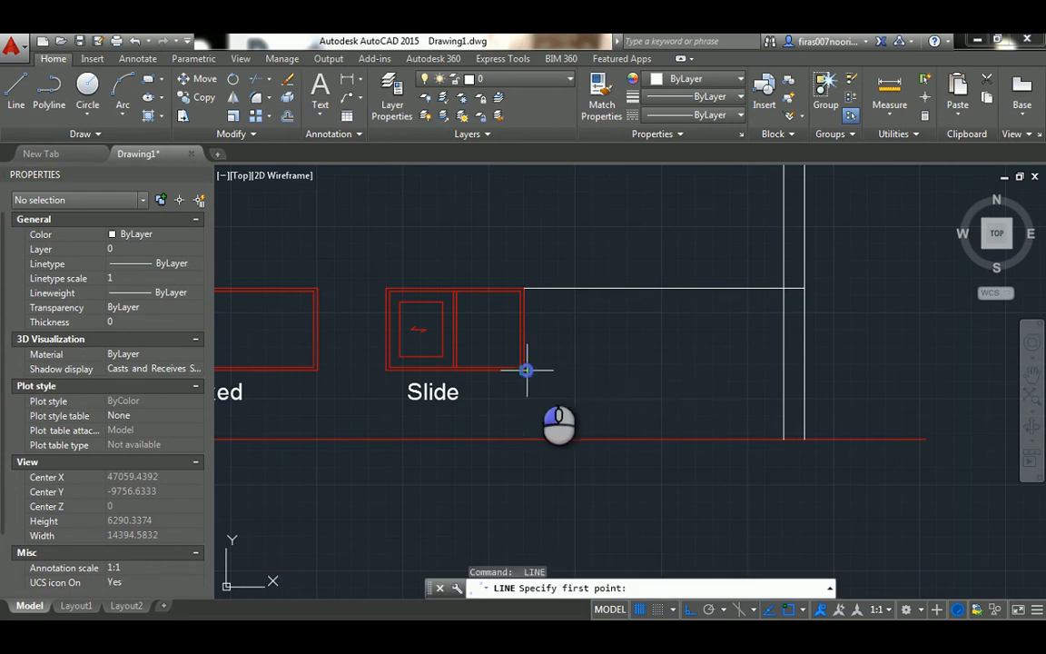
left_click(526, 370)
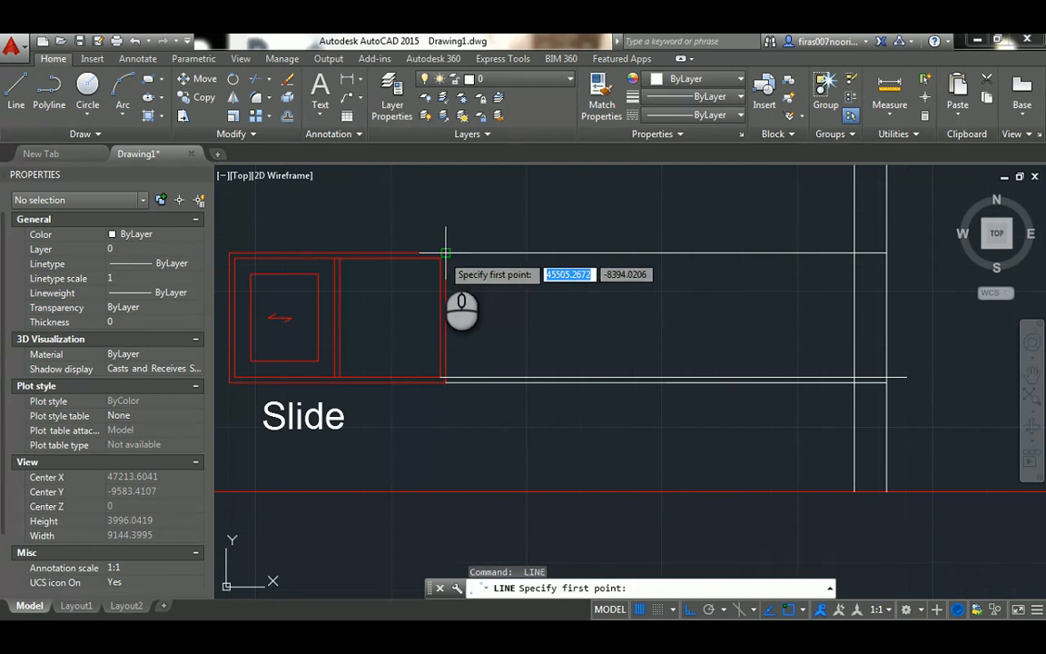
left_click(443, 253)
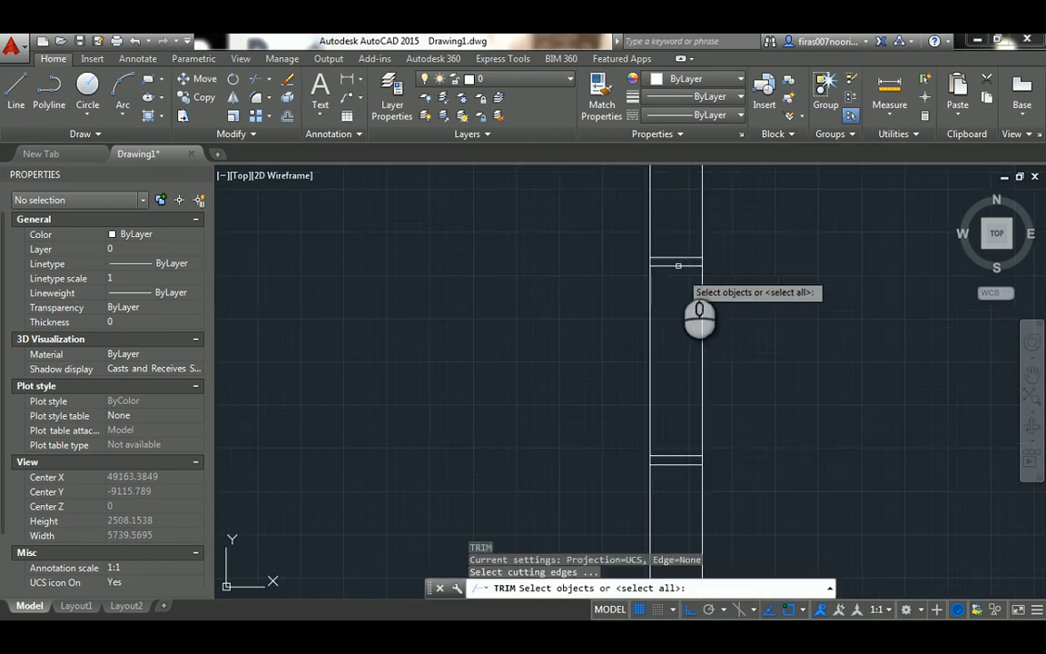
Trim the section wall lines between the head and sill cutting edges to open the window.
left_click(671, 263)
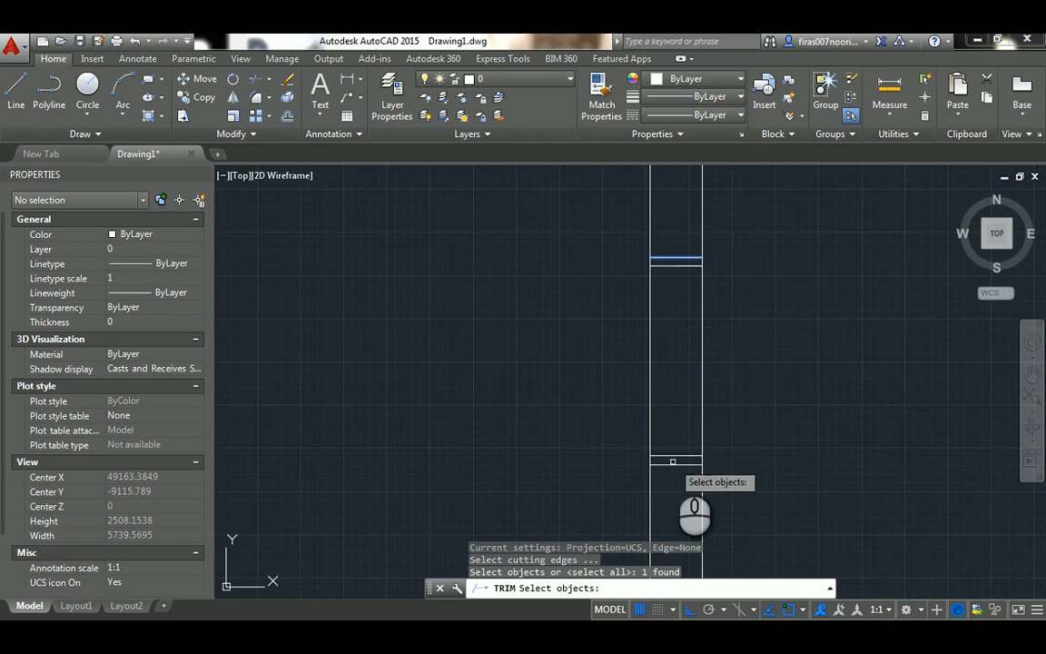
left_click(648, 297)
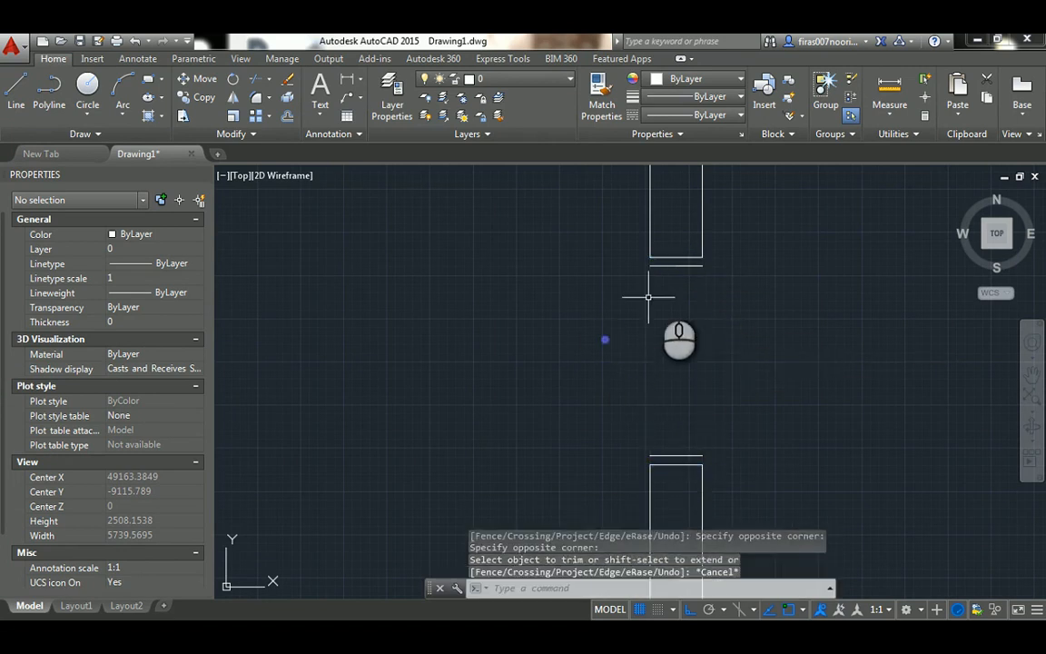
left_click(675, 264)
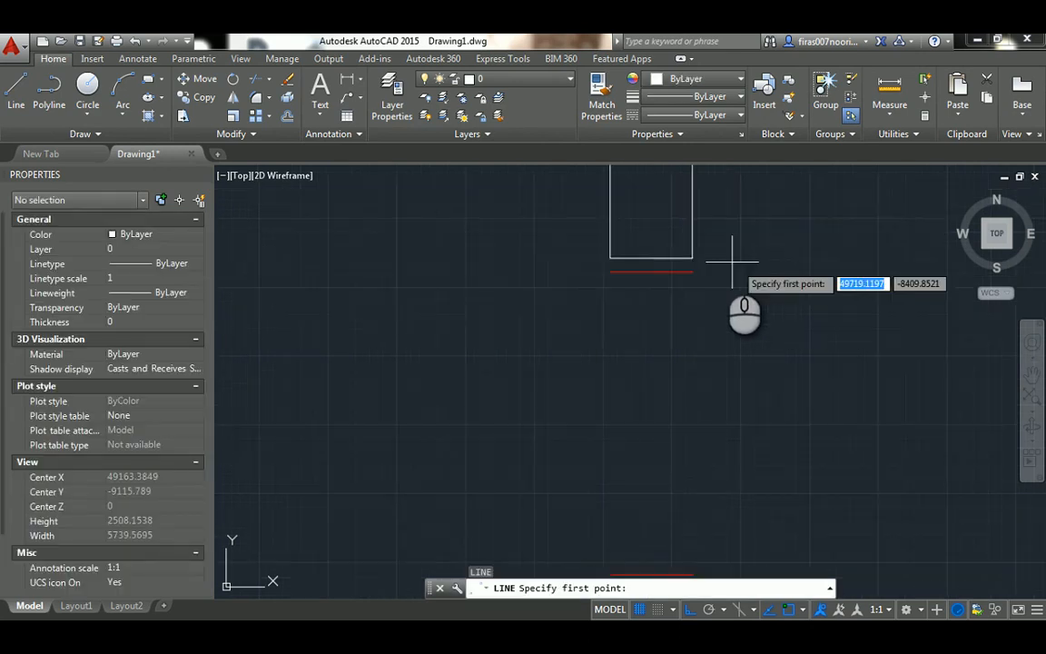
left_click(692, 270)
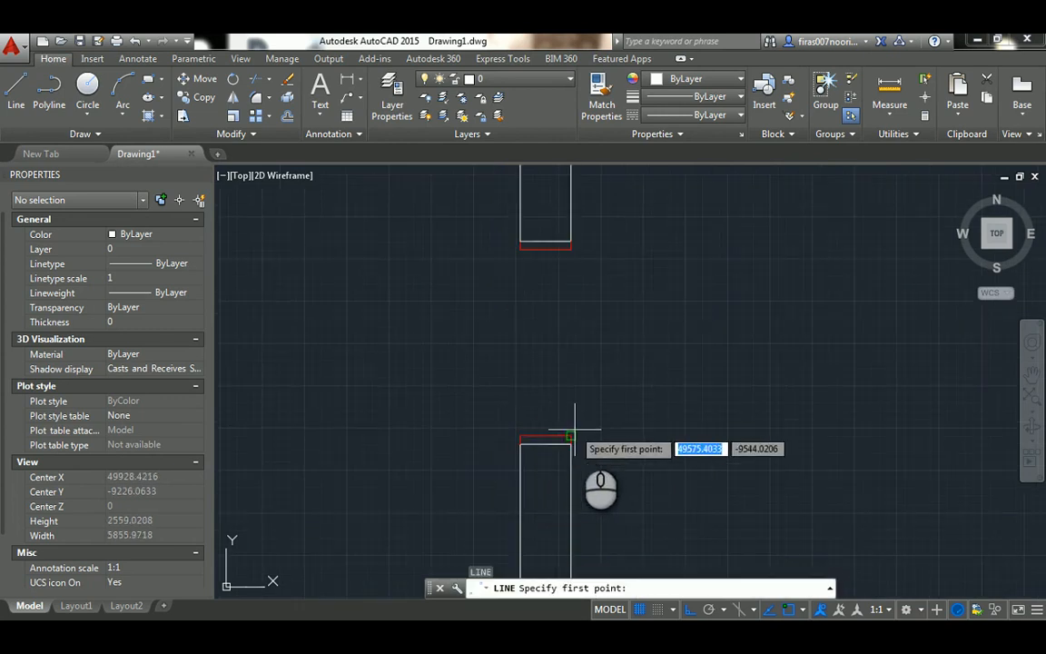
Draw vertical frame lines from the sill corners up to the head and colour them red.
left_click(569, 436)
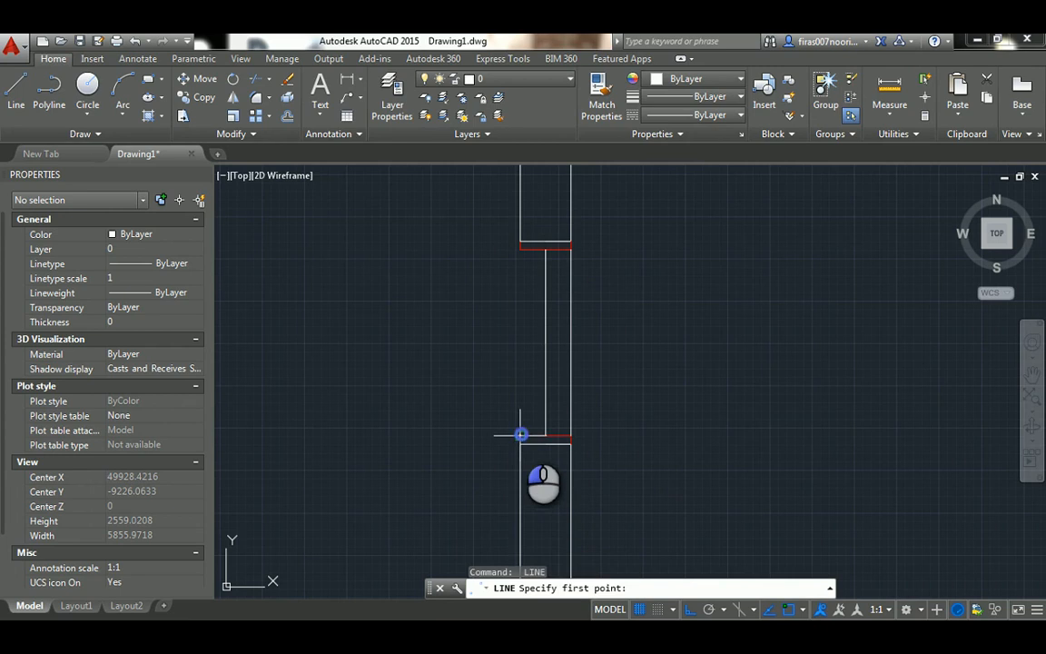
left_click(521, 434)
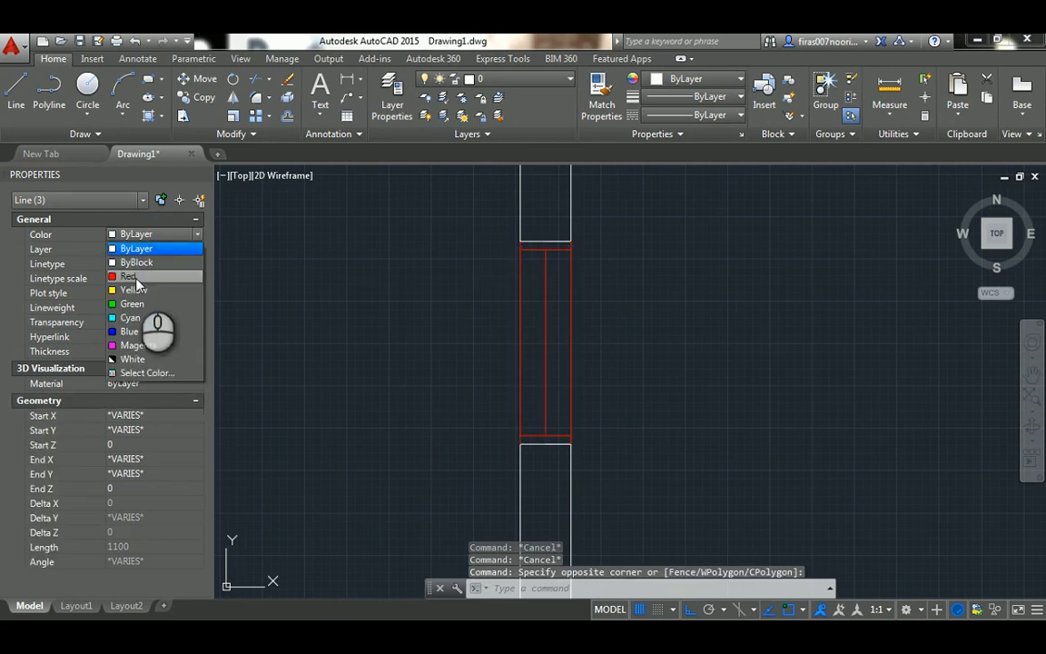
left_click(132, 289)
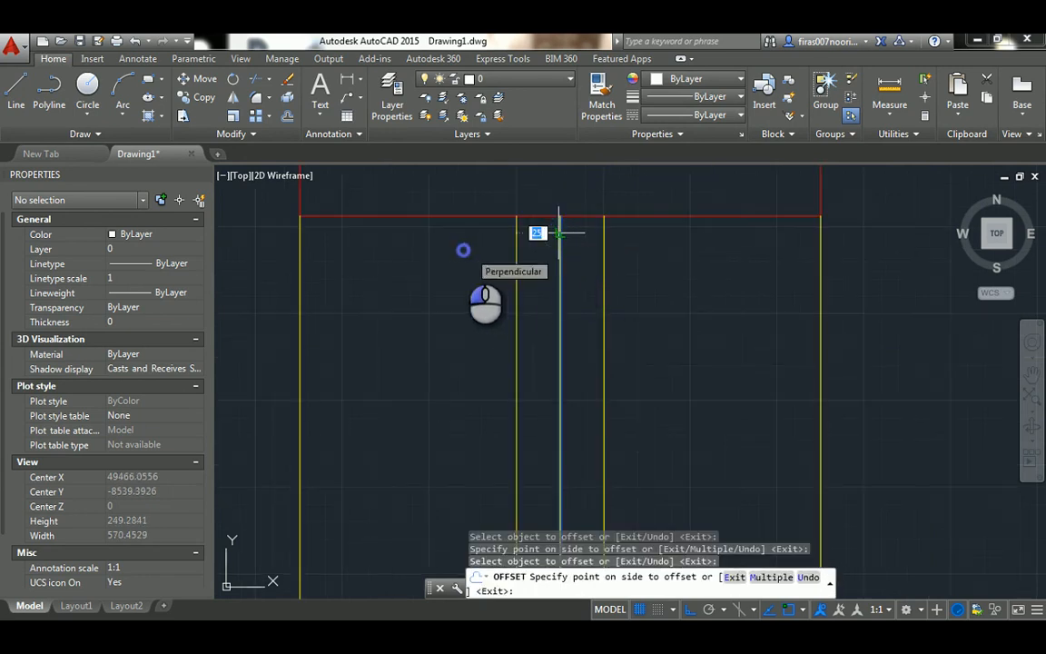
Offset a short detail line spanning the two inner frame members of the section.
key("Escape")
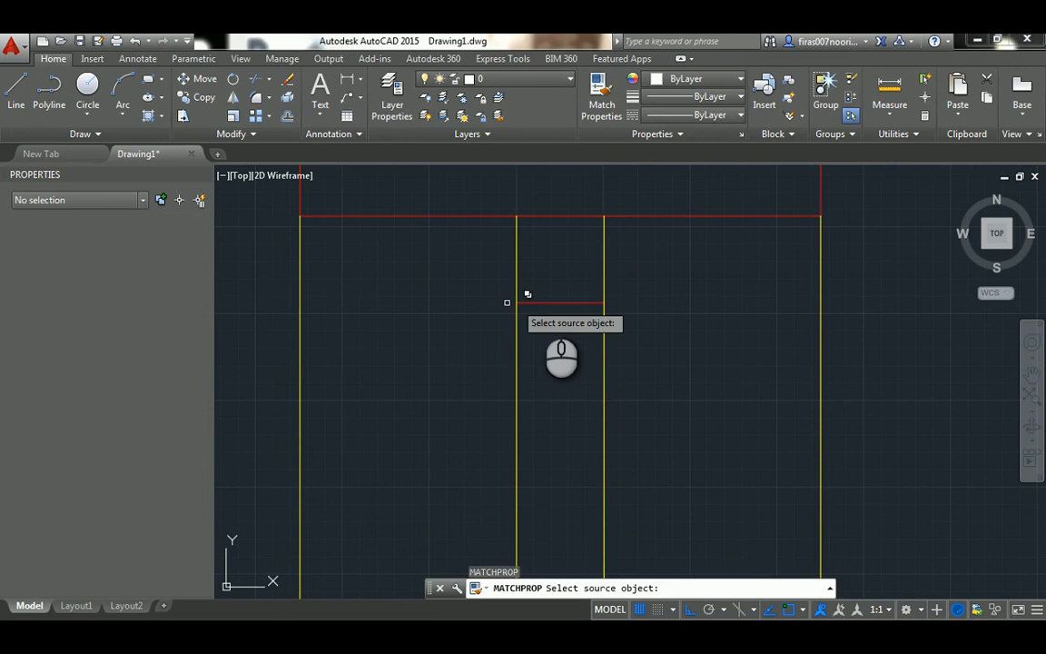
Pick the red frame line as the MATCHPROP source for the short detail line.
left_click(556, 303)
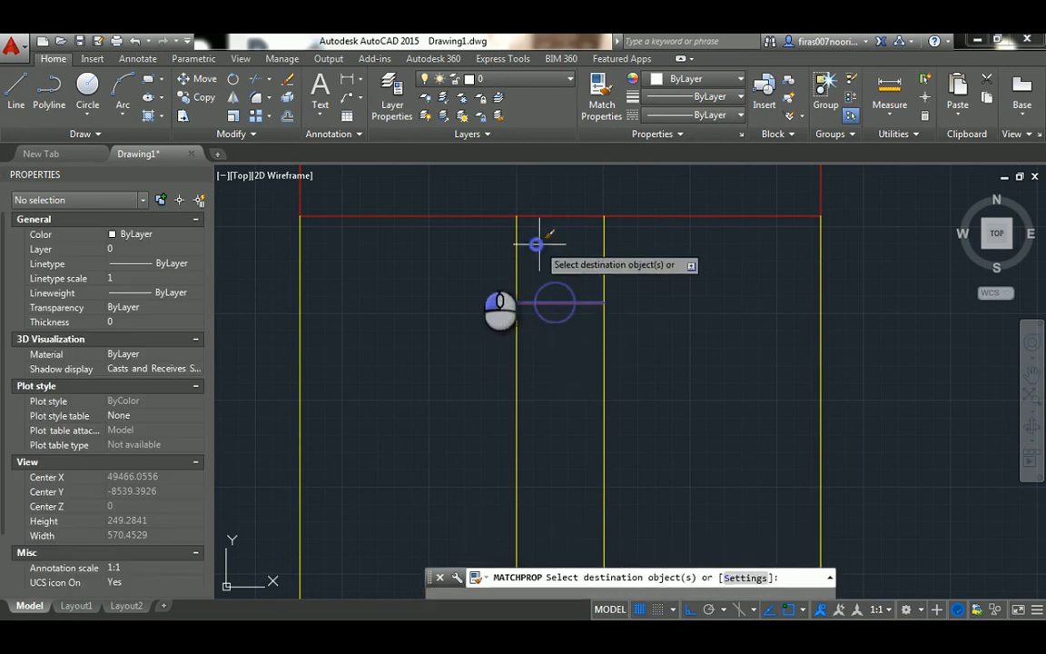